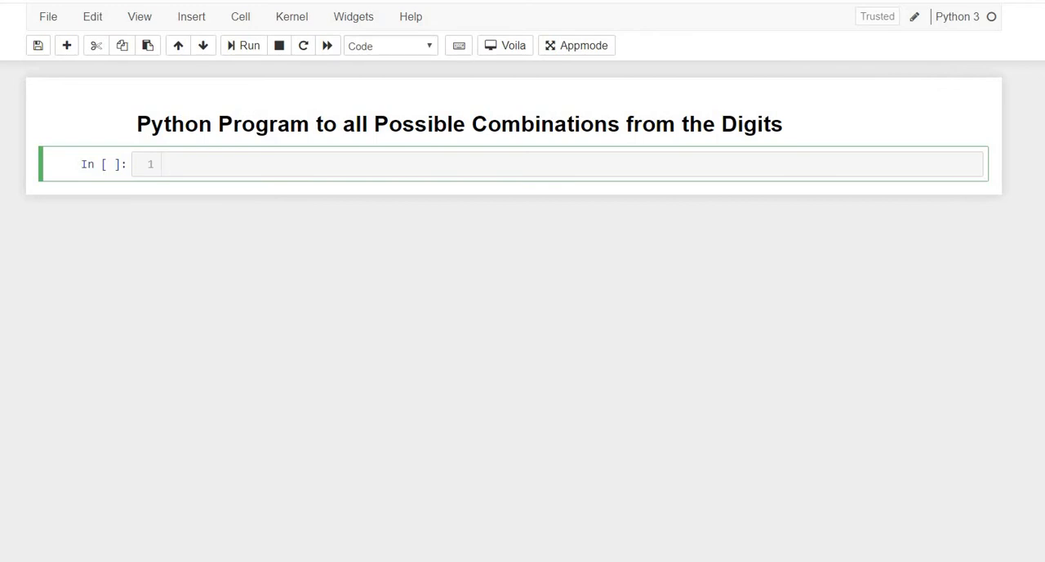
- Assign a = 1, b = 2 and c = 3 on separate lines in the first code cell
text(a)
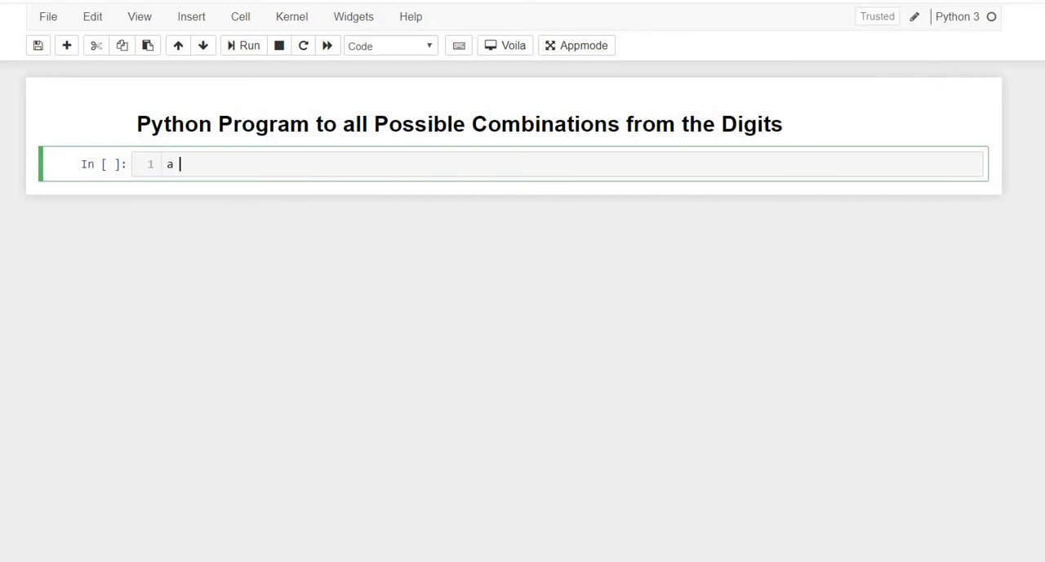
text(=)
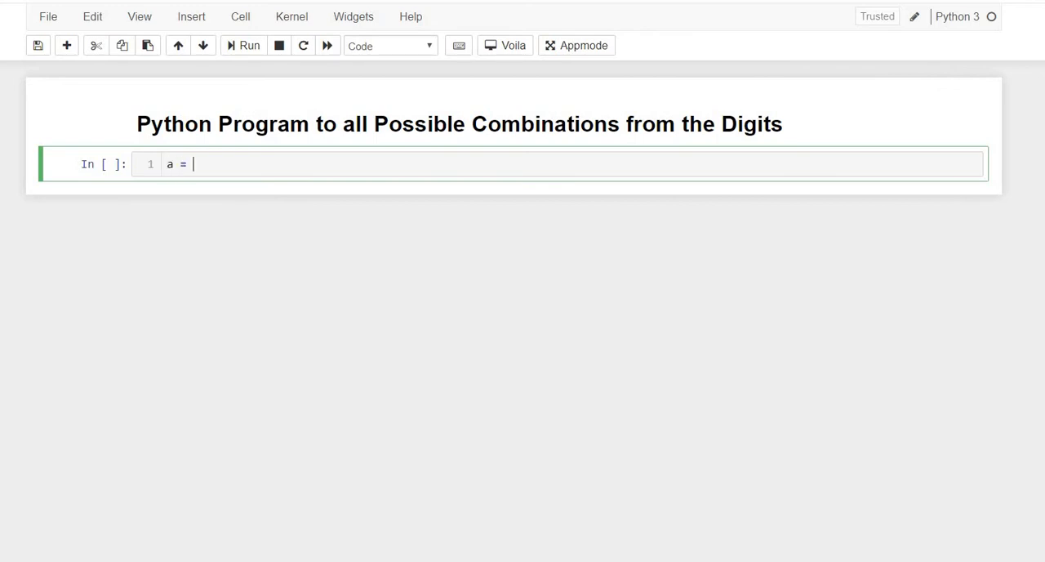
text(1)
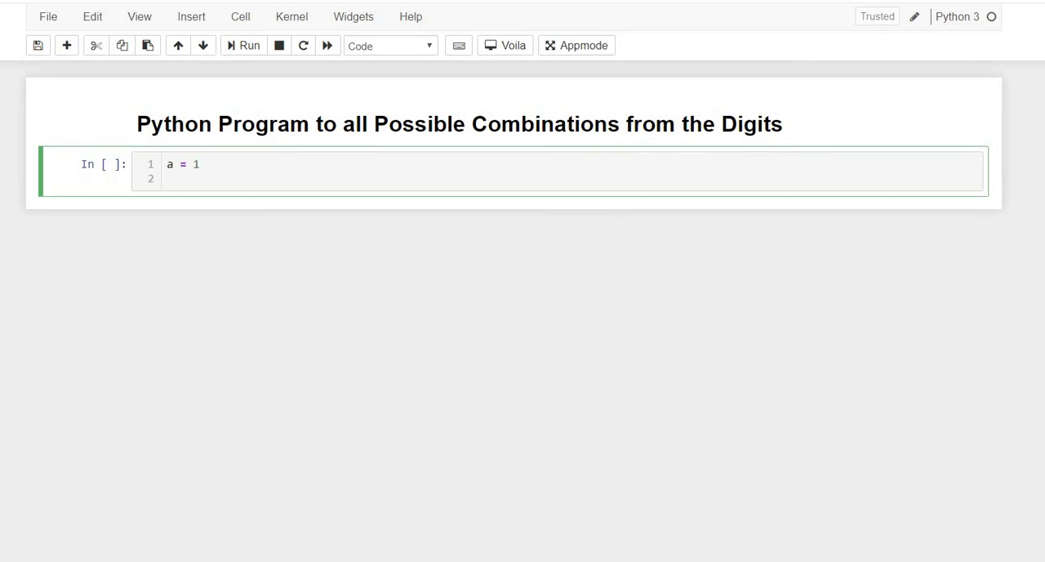
text(b = 2)
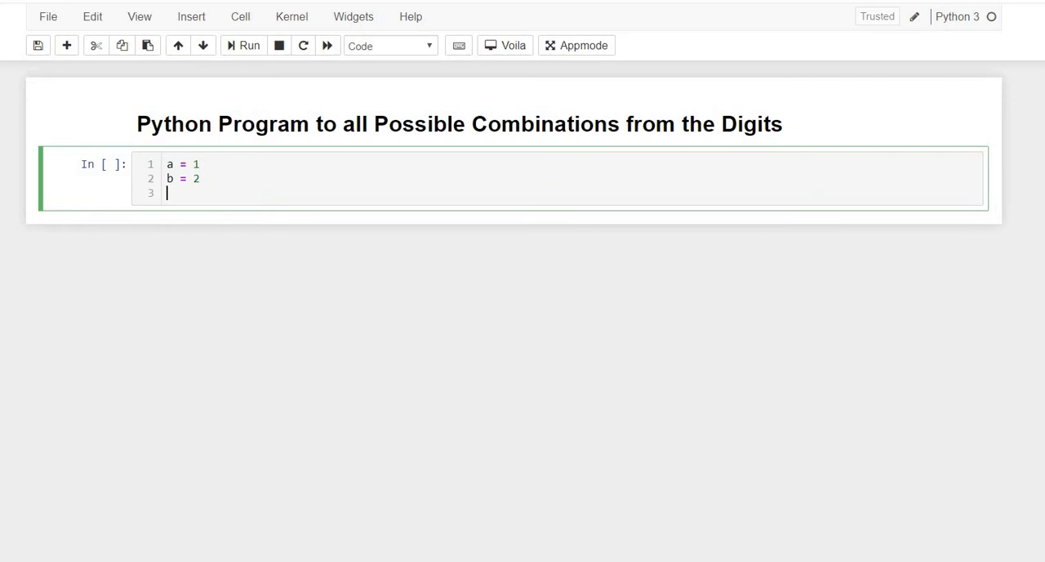
text(c = 3)
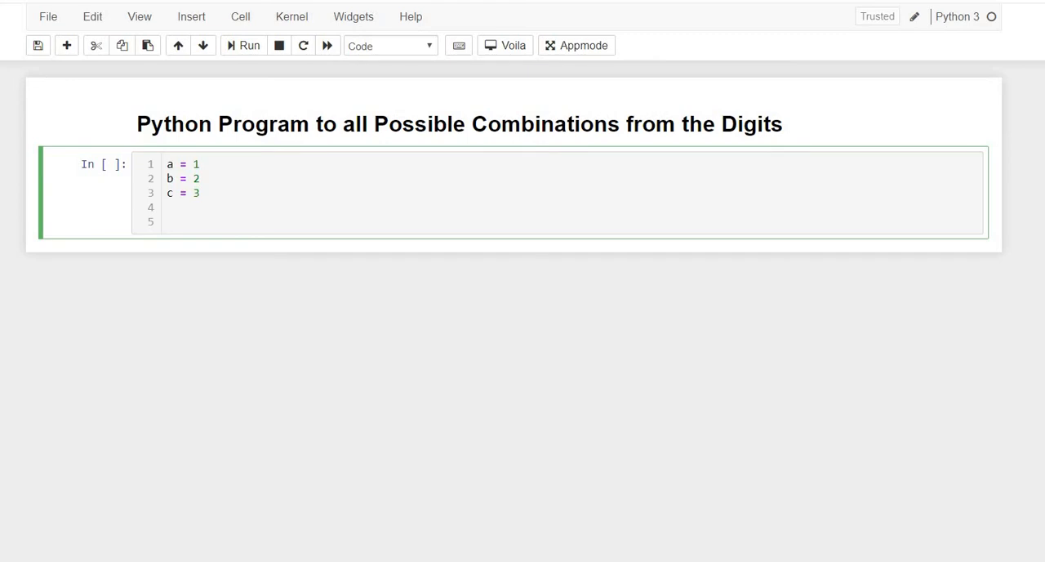
- Create d=[] and append a, b and c so d holds [1, 2, 3]
text(d=[])
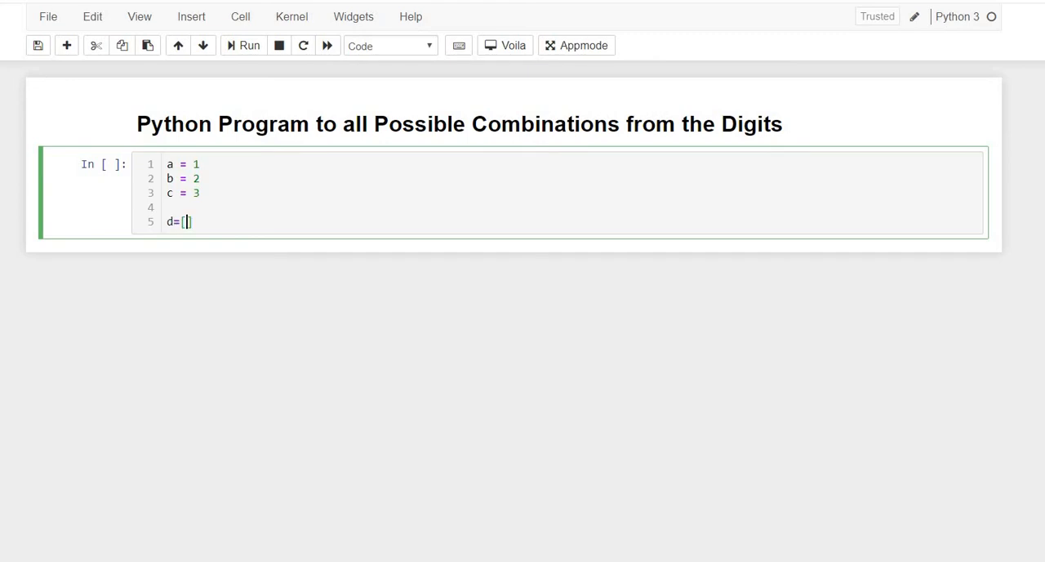
key(enter)
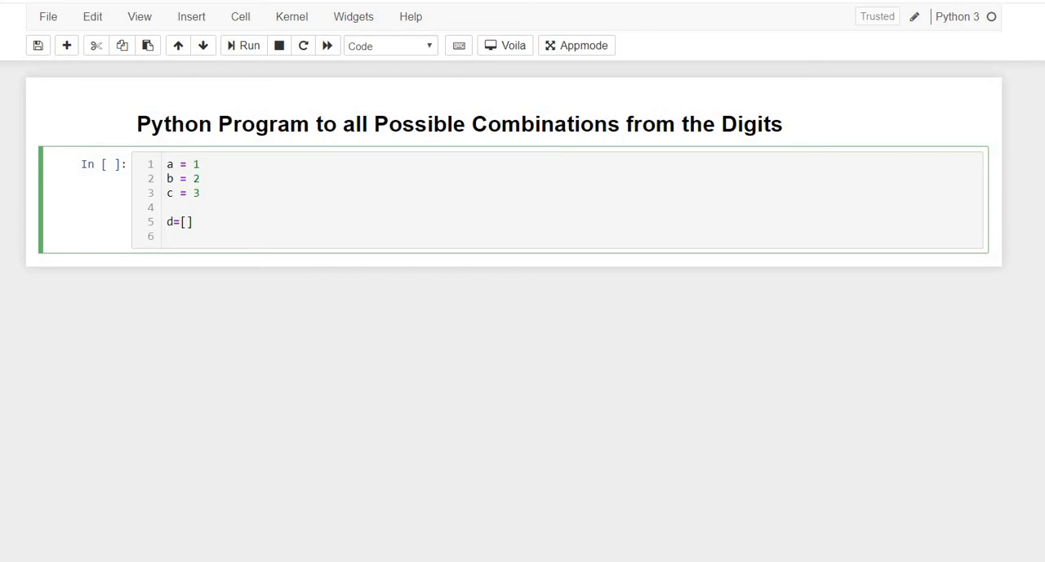
text(d)
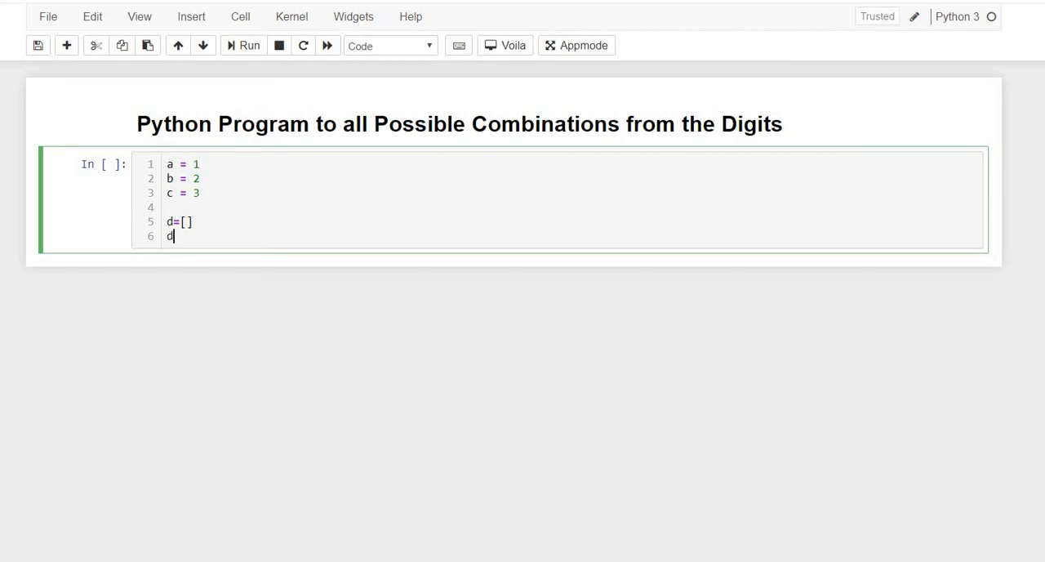
text(.)
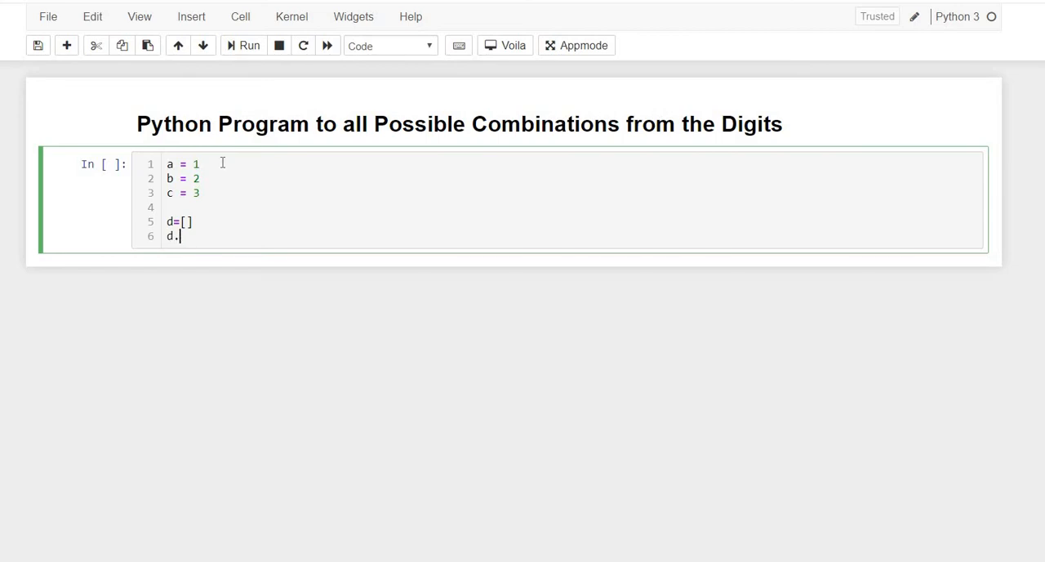
text(append(a)
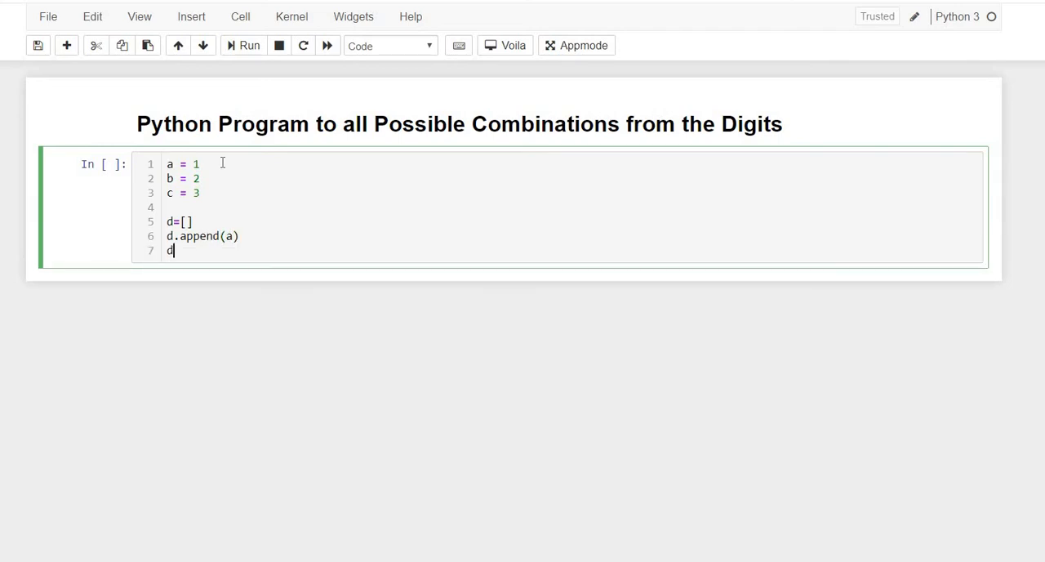
text(.append()
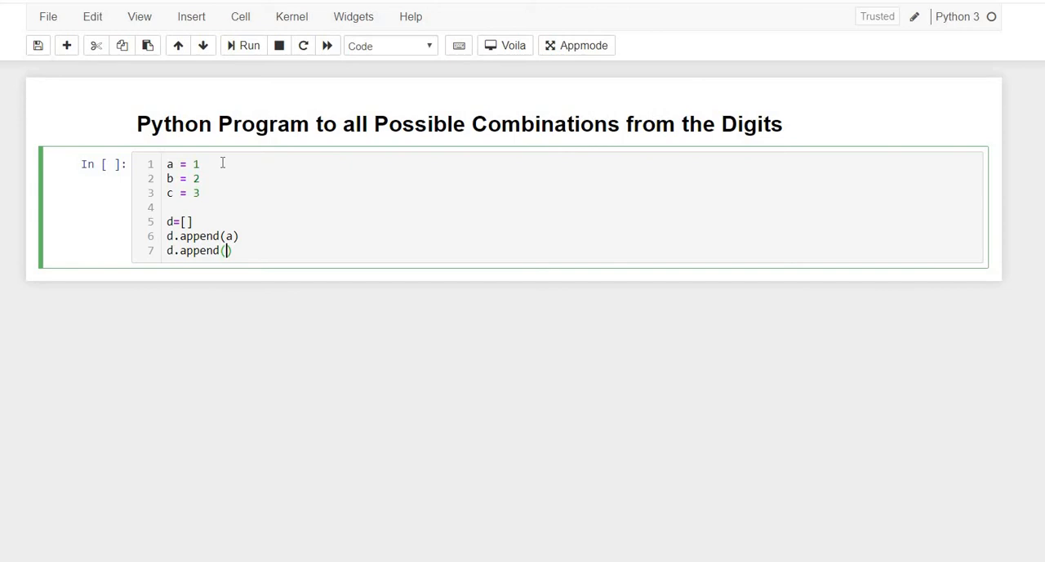
text(b))
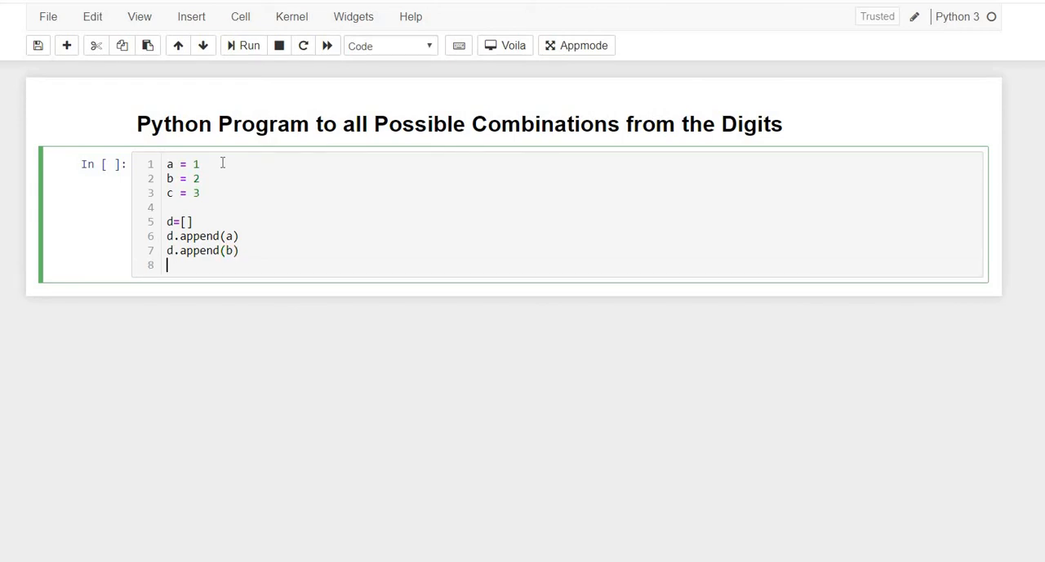
text(d.append)
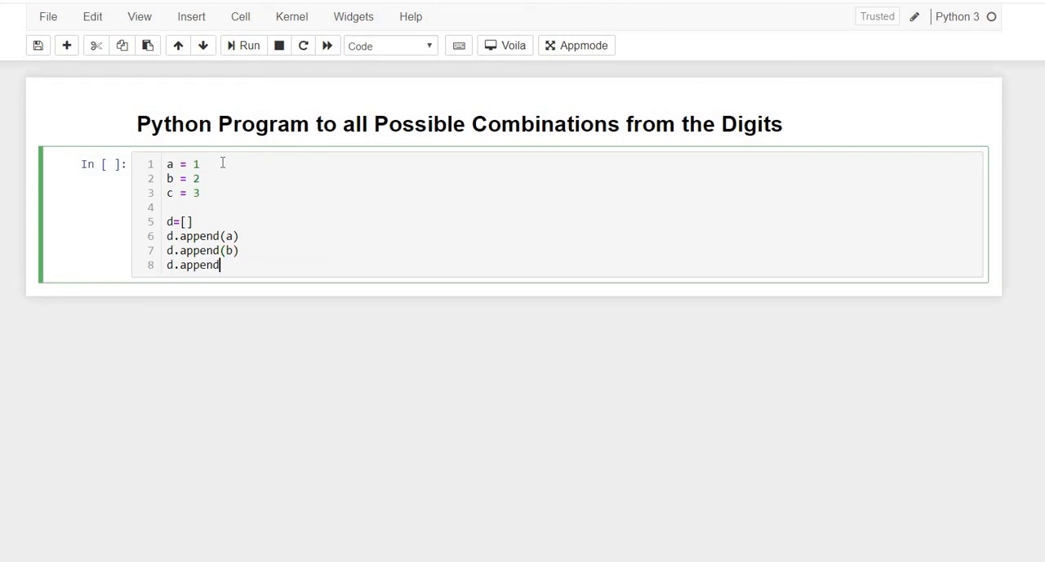
text((c))
text(d)
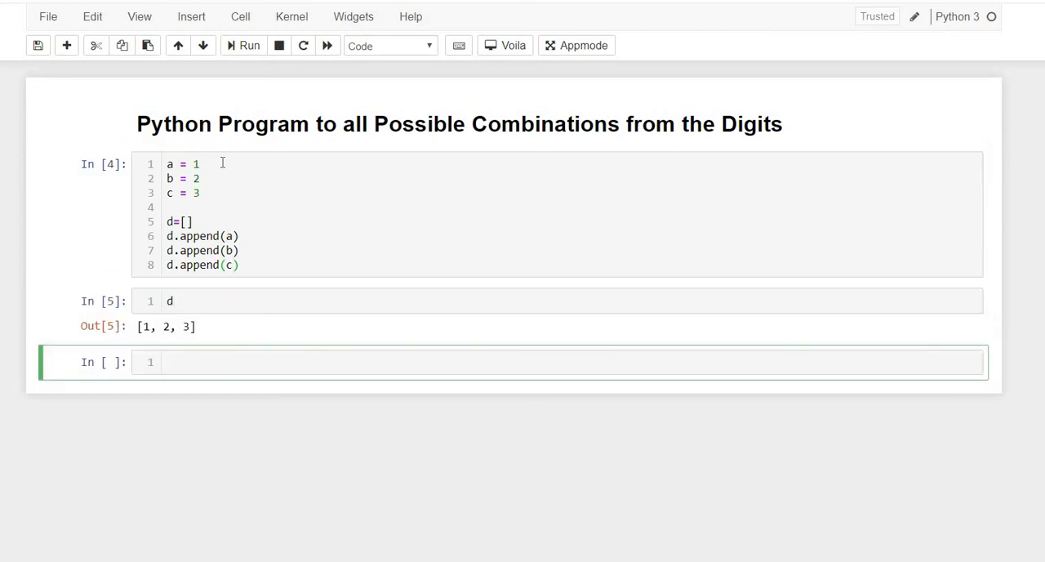
- Write the outer loops for i and for j, each over range(0,3), in the new cell
click(327, 362)
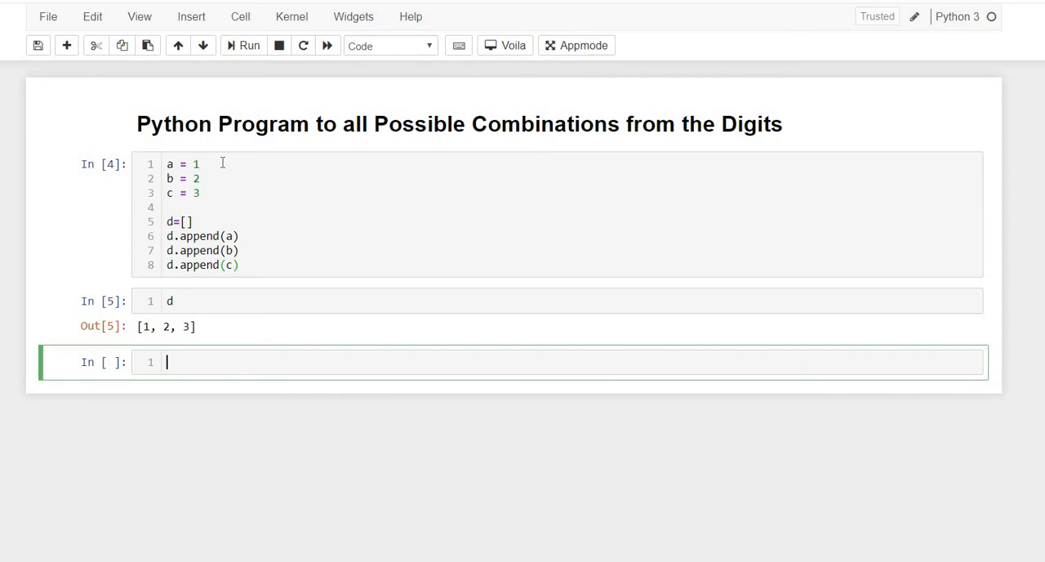
text(fo9)
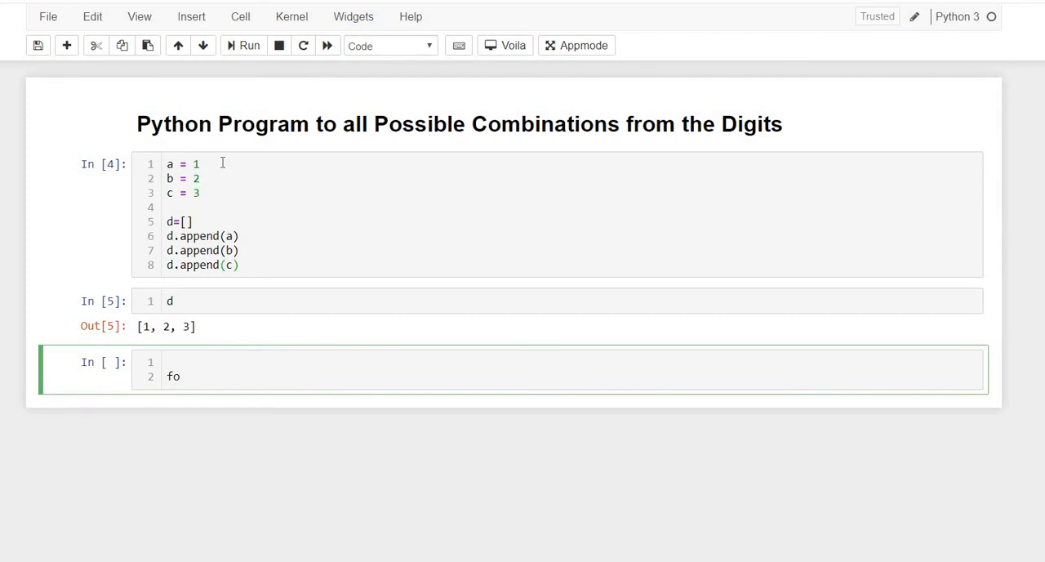
text(r)
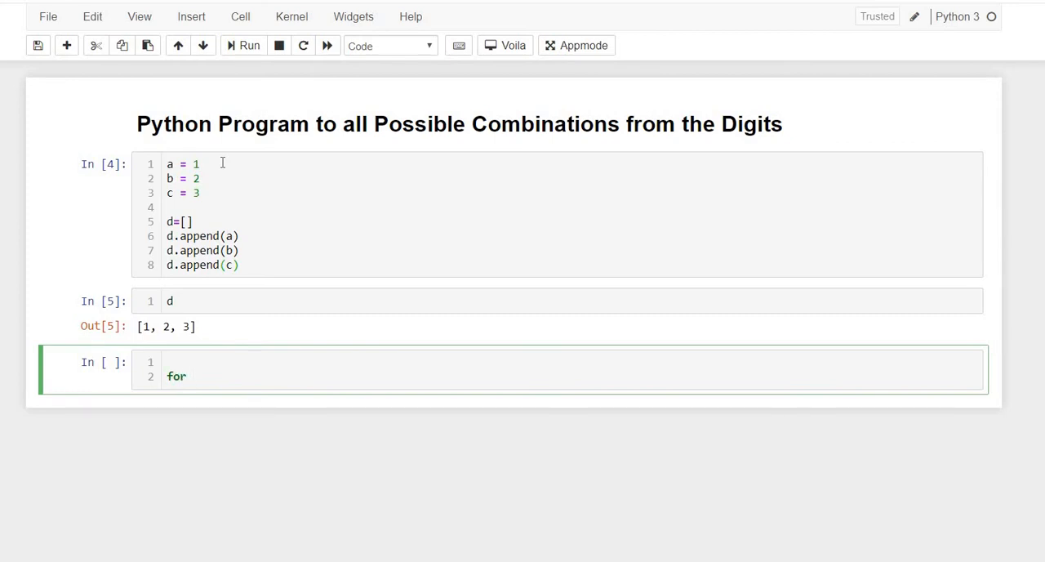
text(i in ran)
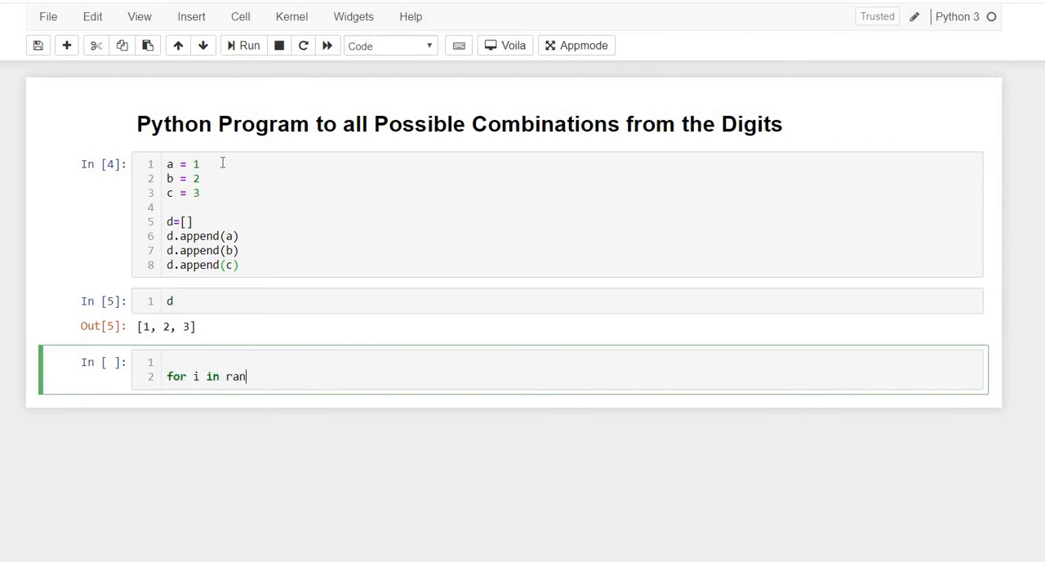
text(ge(0,3):)
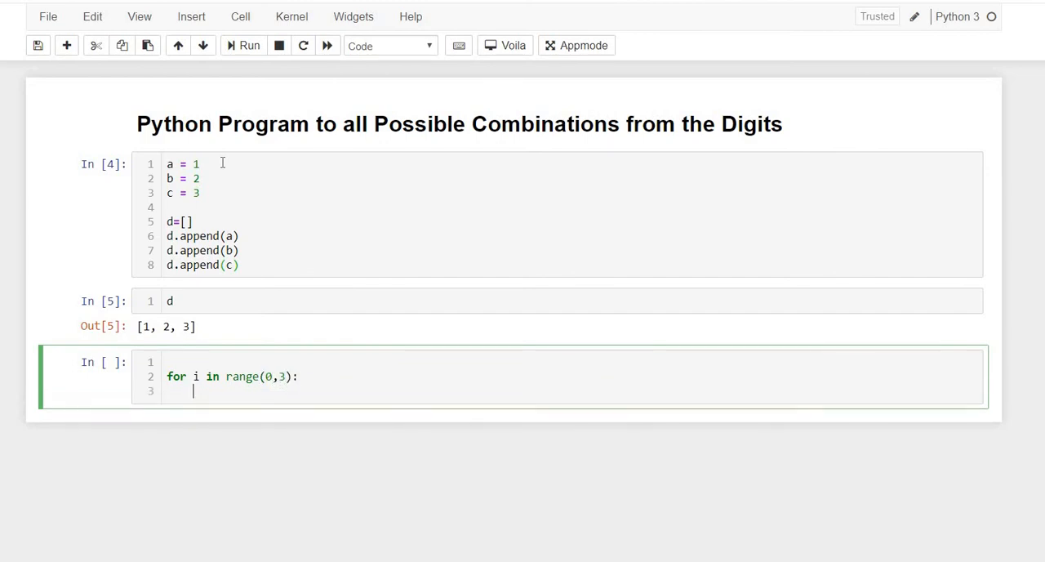
text(for j in r)
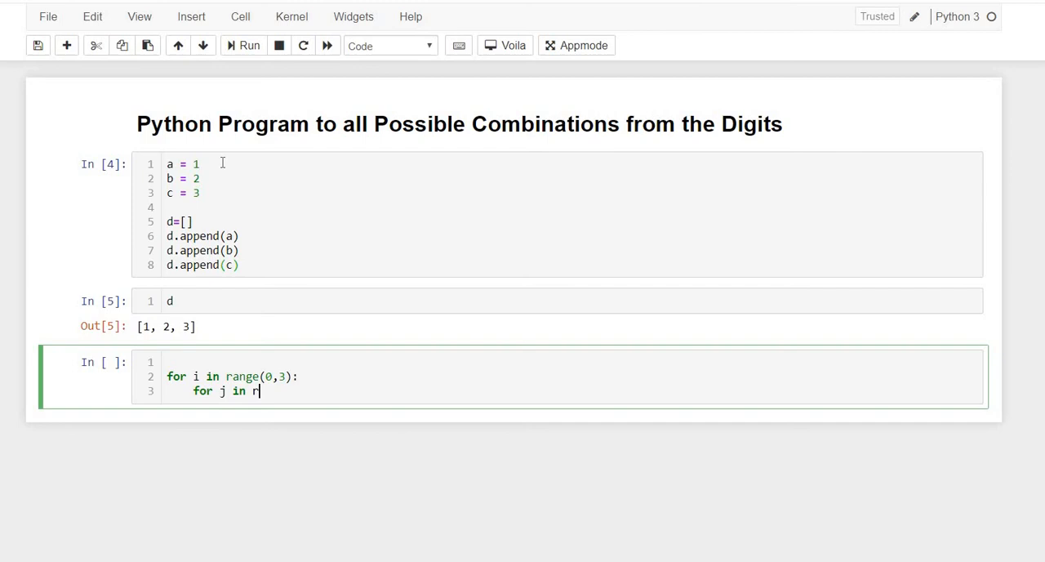
text(ange))
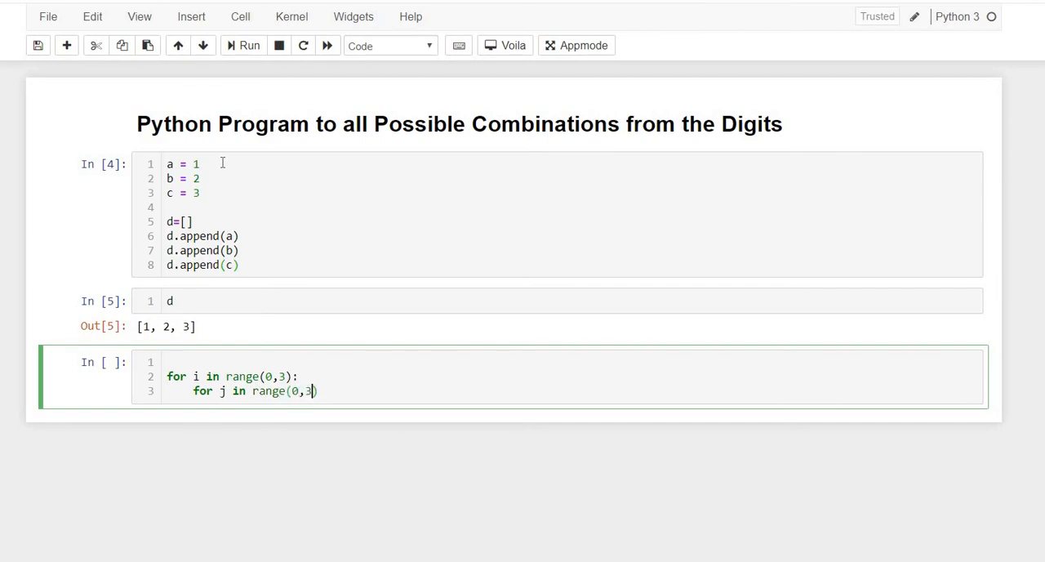
- Add the innermost loop for k in range(0,3) with print(i,j,k) inside
text(dfor)
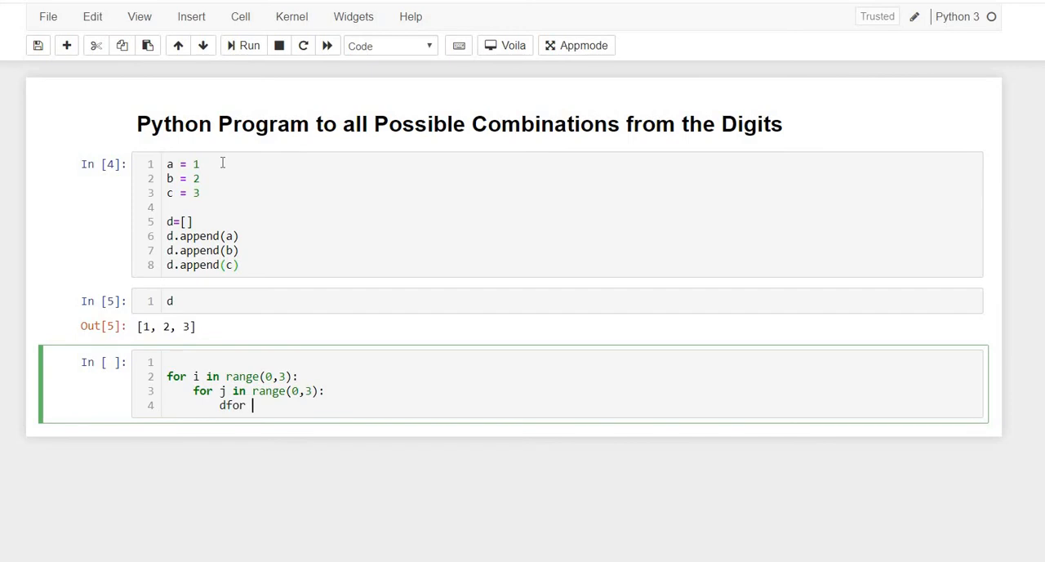
key(Backspace)
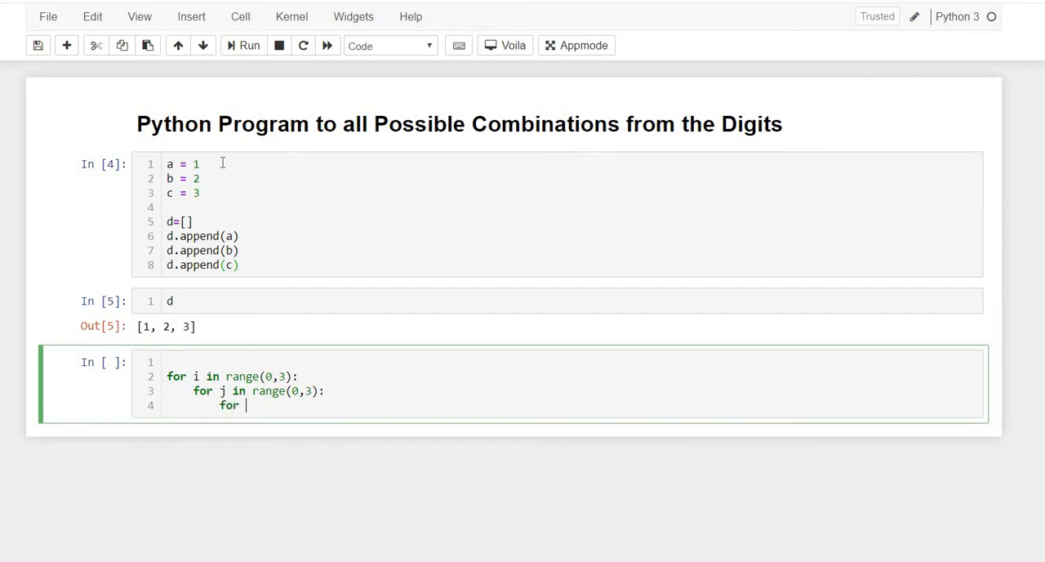
text(k in range)
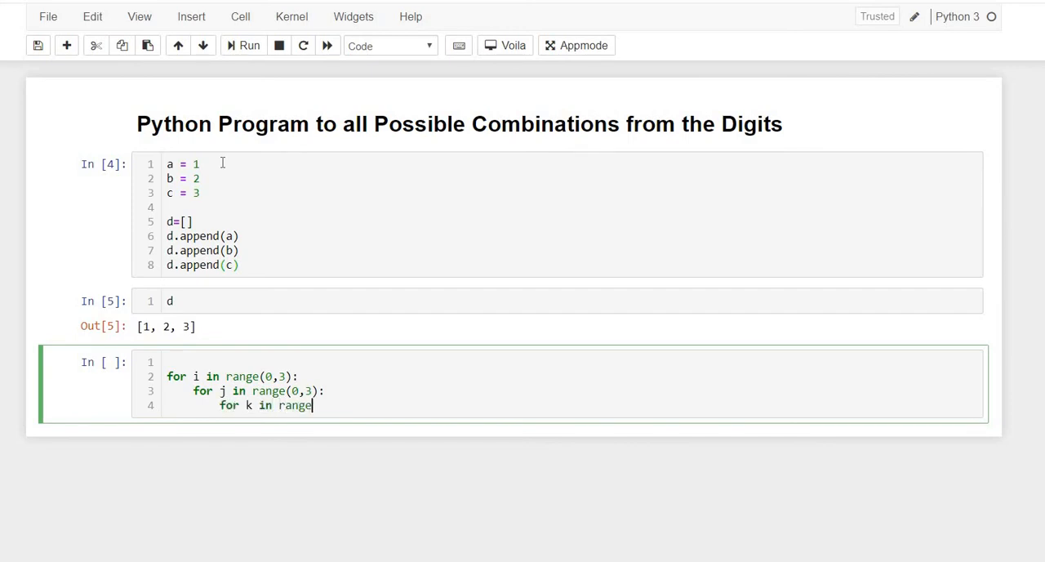
text((0,3):)
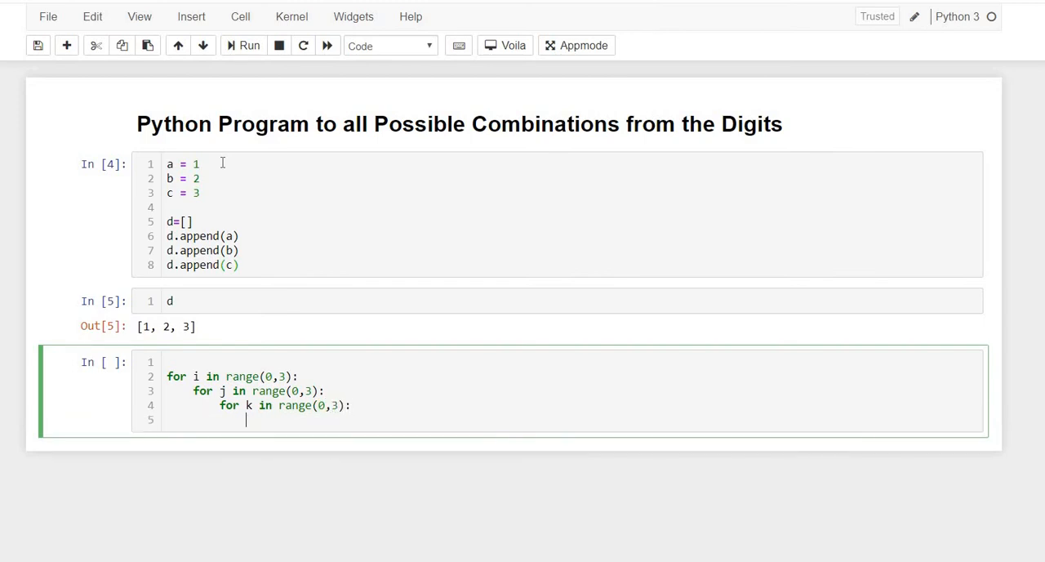
text(pritn)
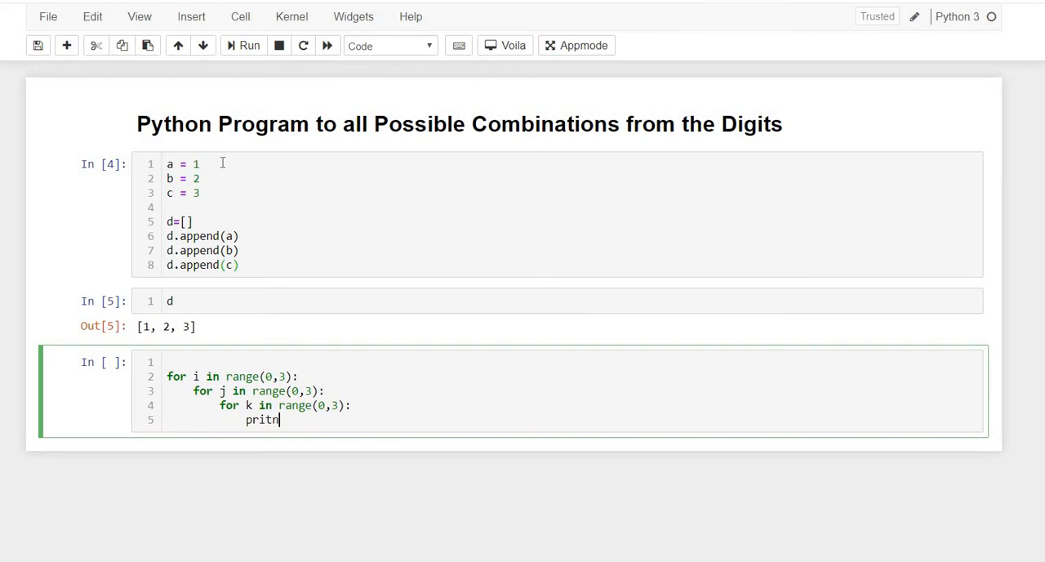
text(print)
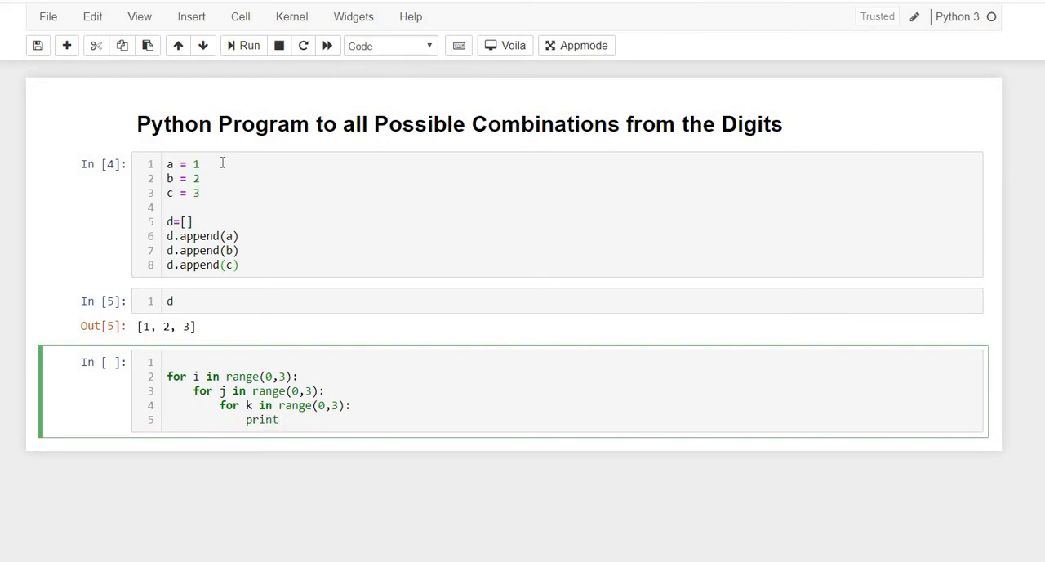
text(())
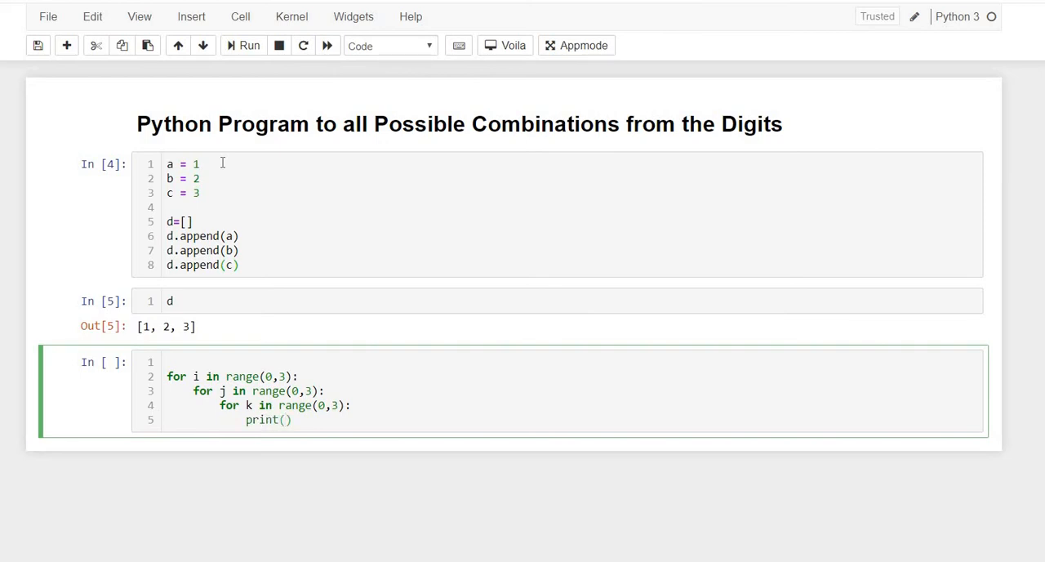
text(i,j,k)
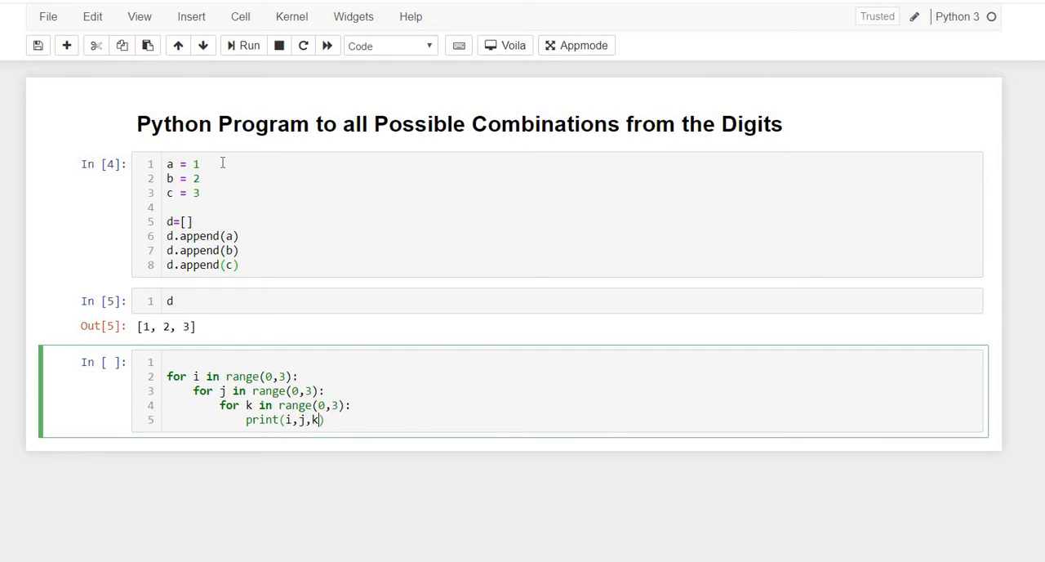
click(243, 46)
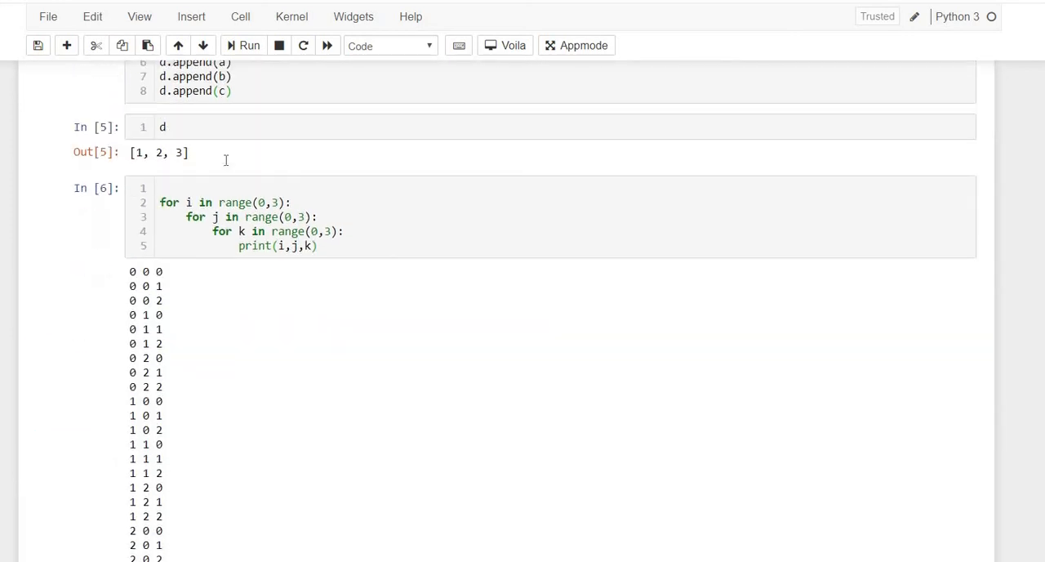
scroll(down, 3)
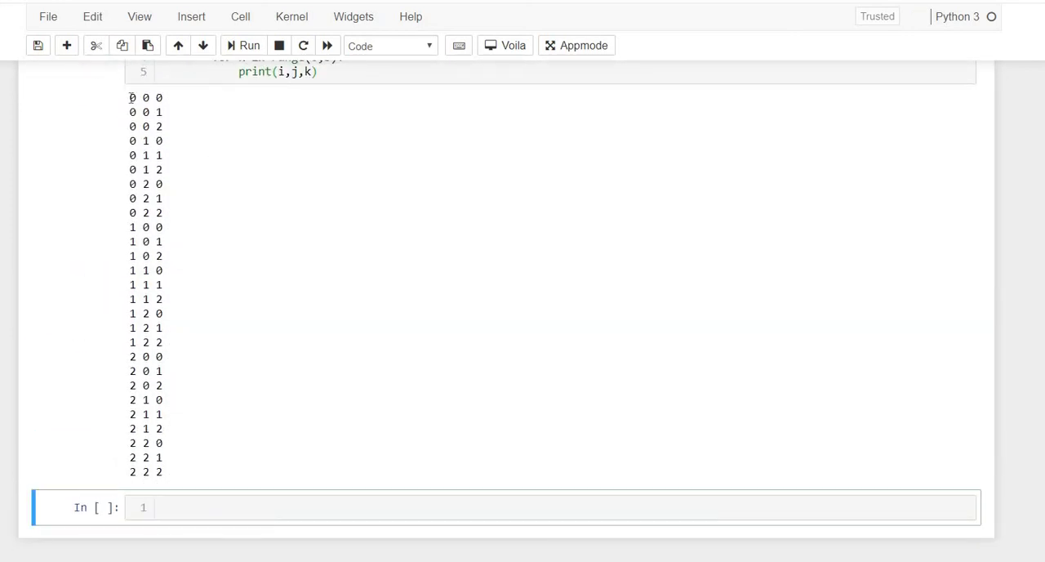
drag(130, 98, 160, 356)
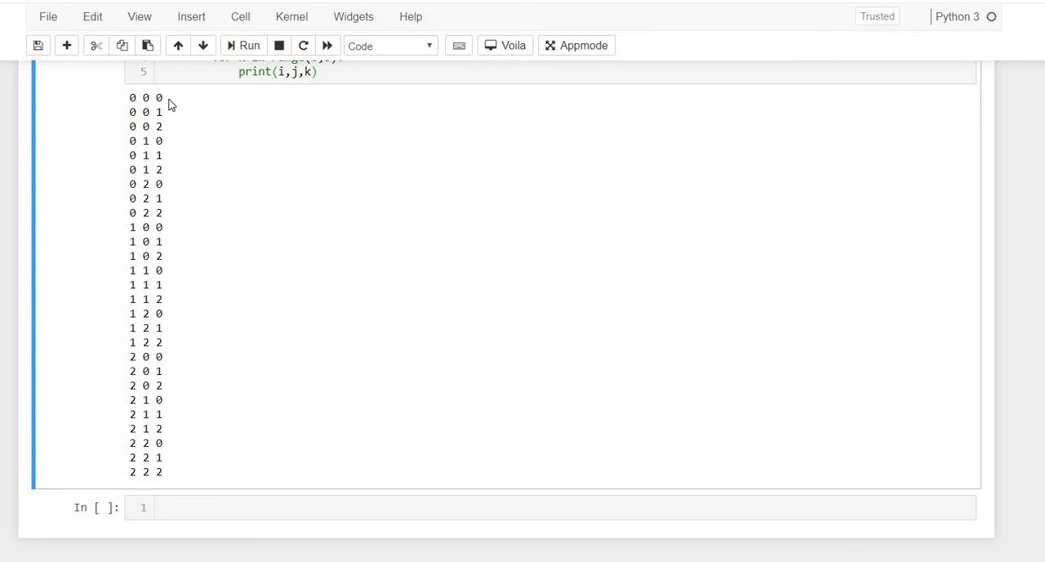
double_click(145, 98)
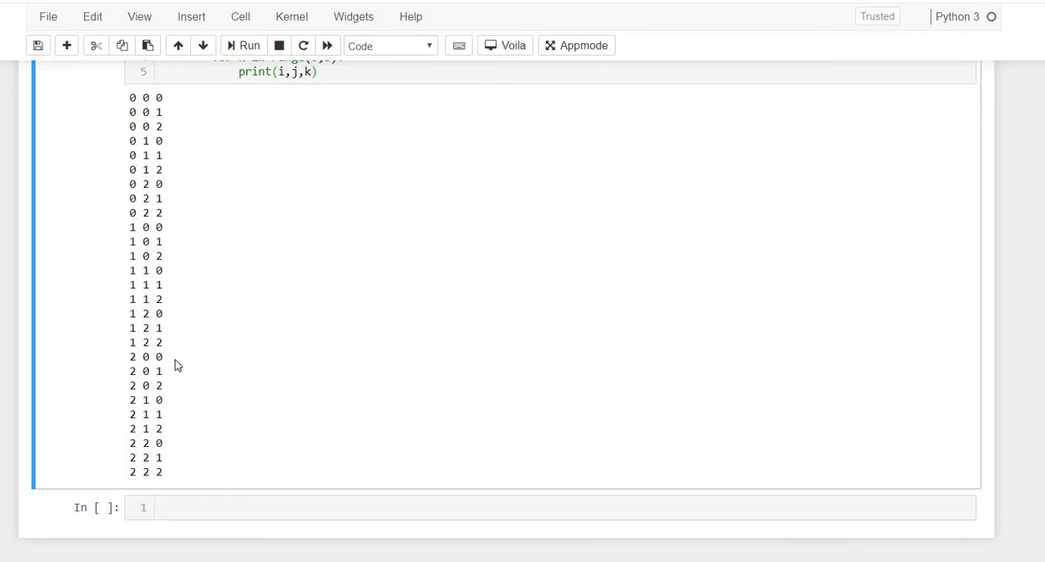
mouse_move(186, 346)
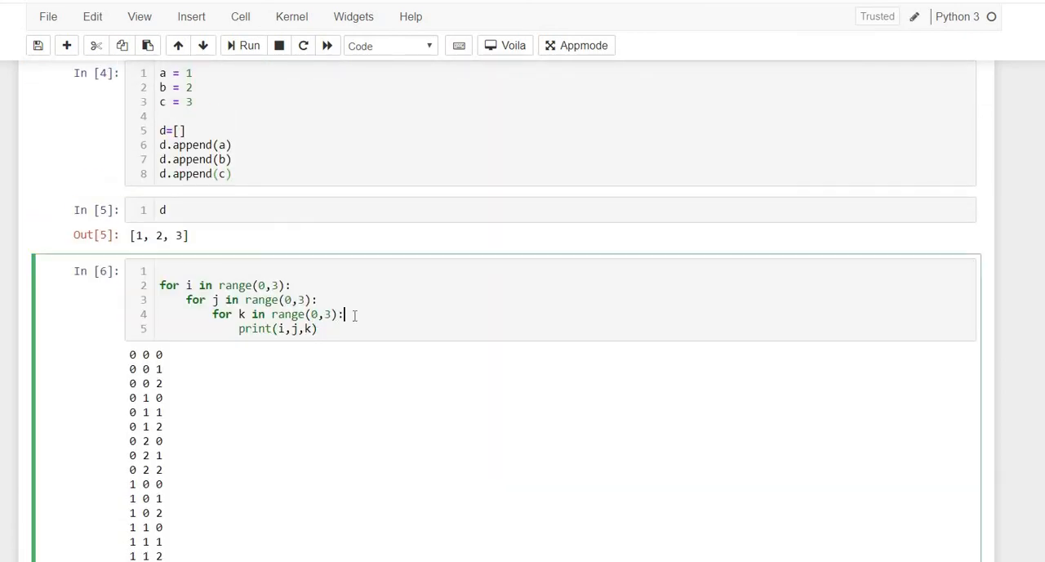
- Insert the condition if i!=j and j!=k and k !=i above the print line
key(Enter)
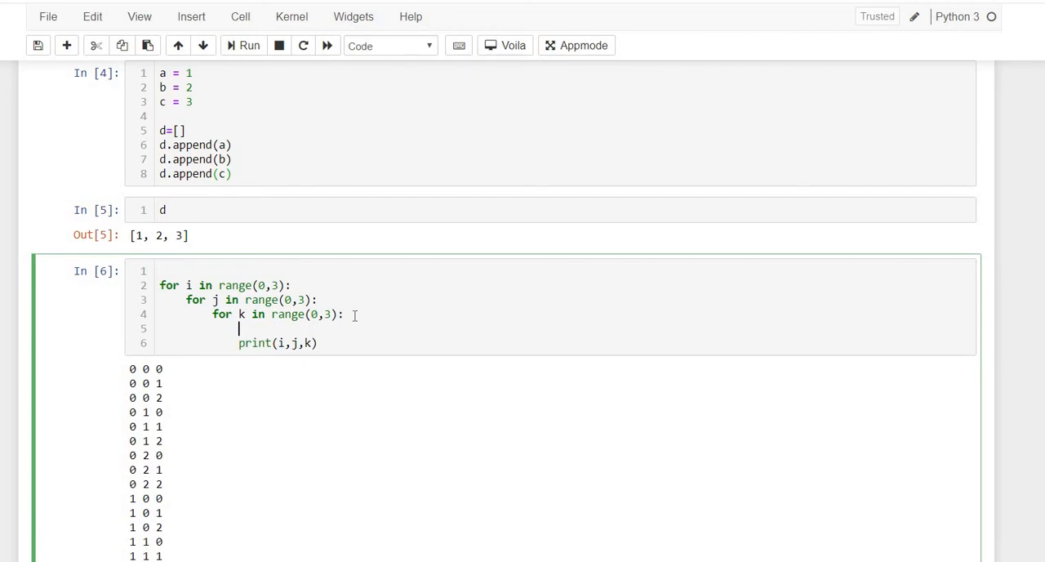
text(if)
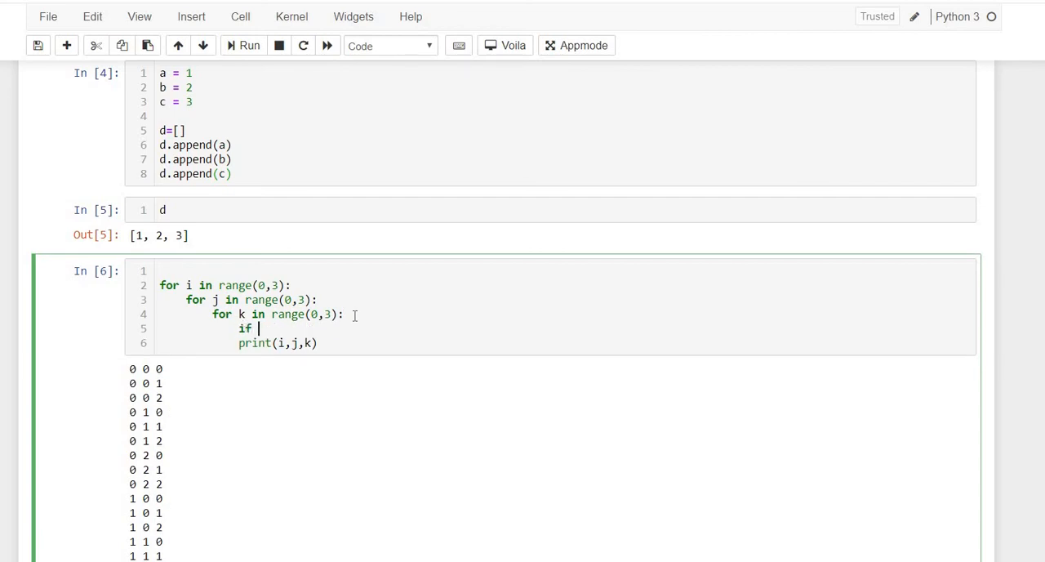
text(i!=)
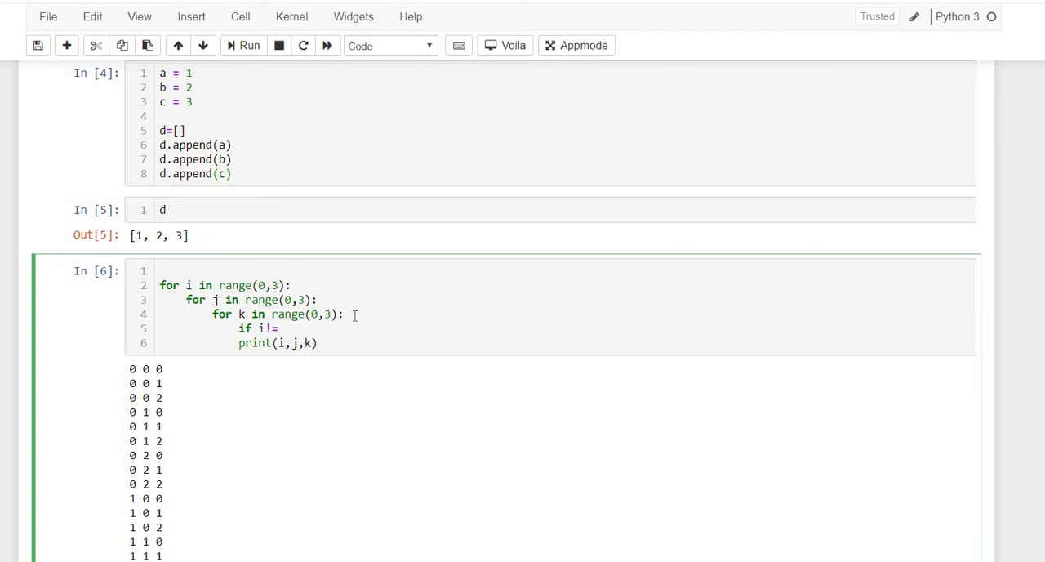
text(j)
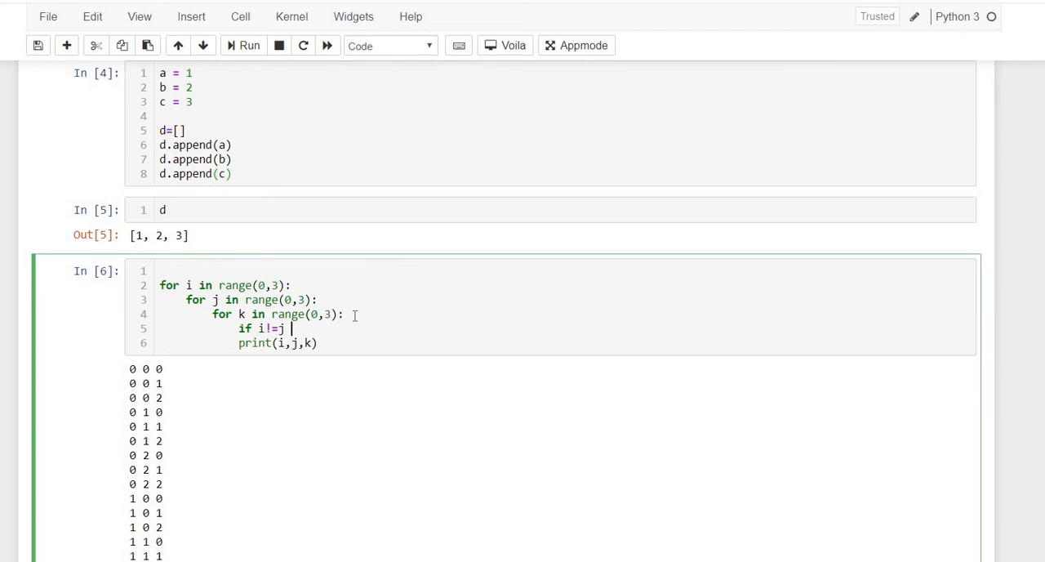
text(and)
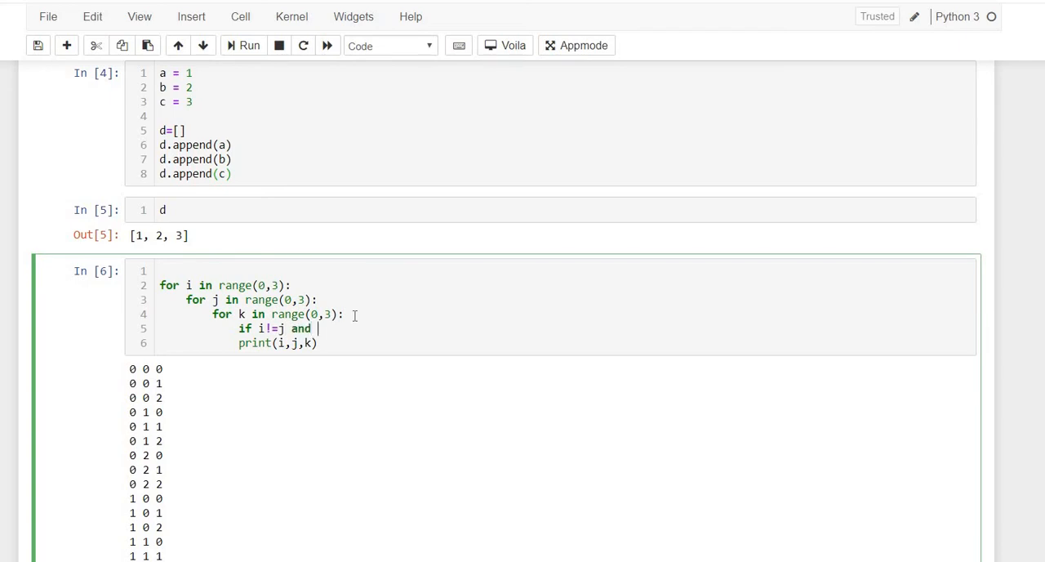
text(j!=)
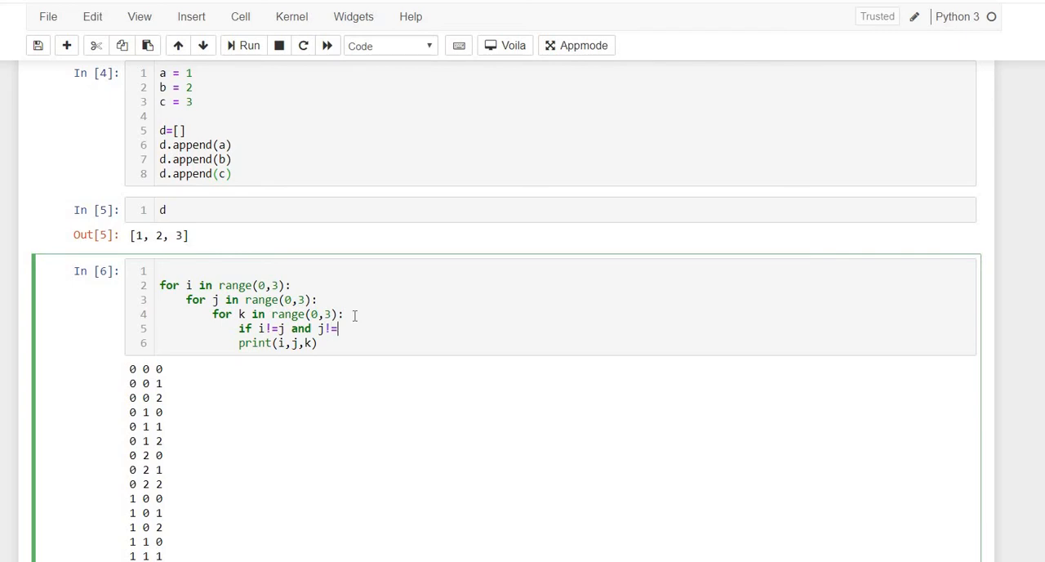
text(k and)
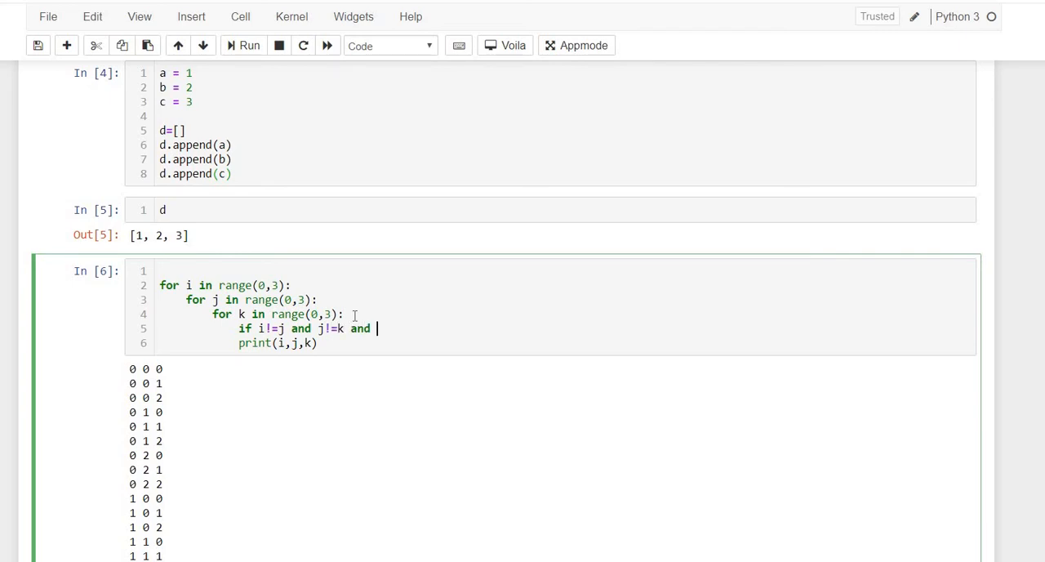
text(k !)
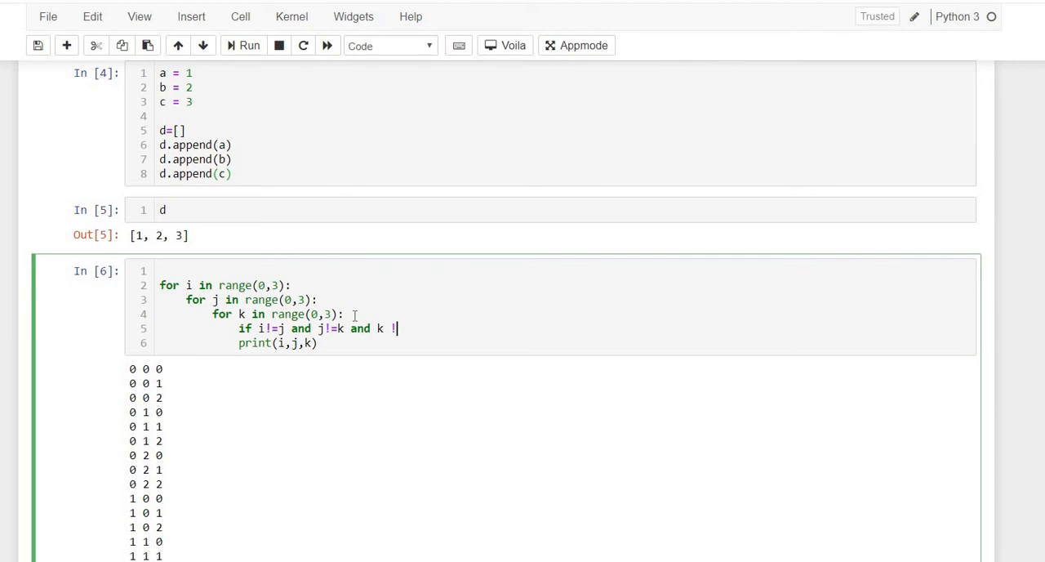
text(=i)
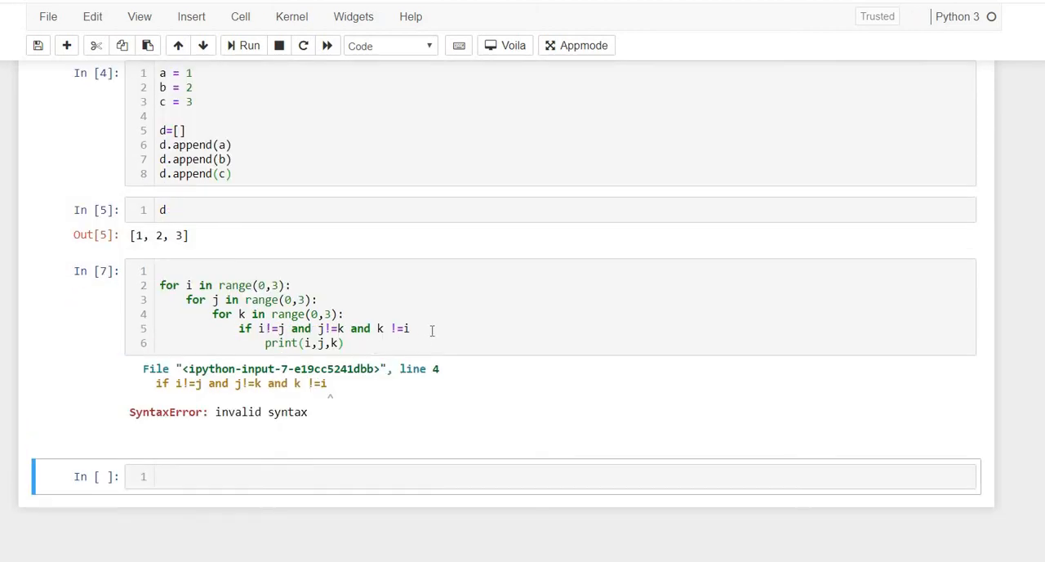
- Finish the if line and run the cell to show the six distinct-index triples
click(431, 328)
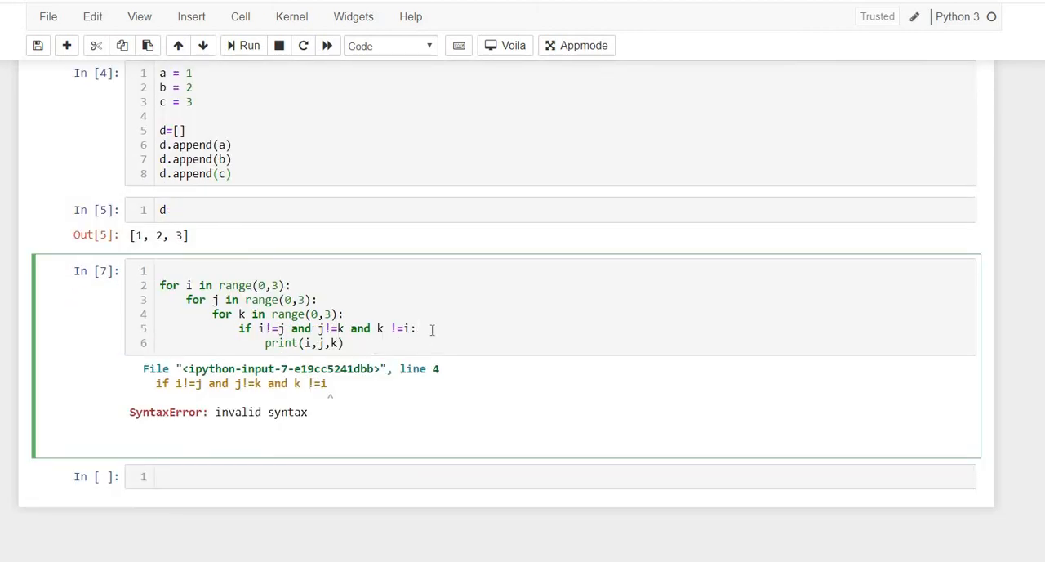
click(250, 45)
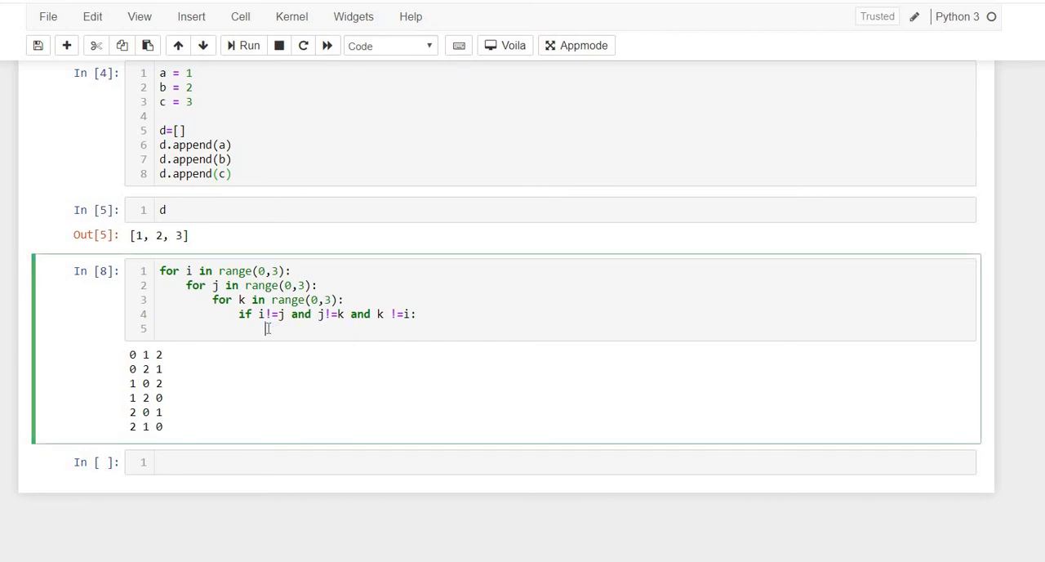
- Change the print to print(d[i],d[j],d[k]) and rerun to output 1 2 3 through 3 2 1
text(pro)
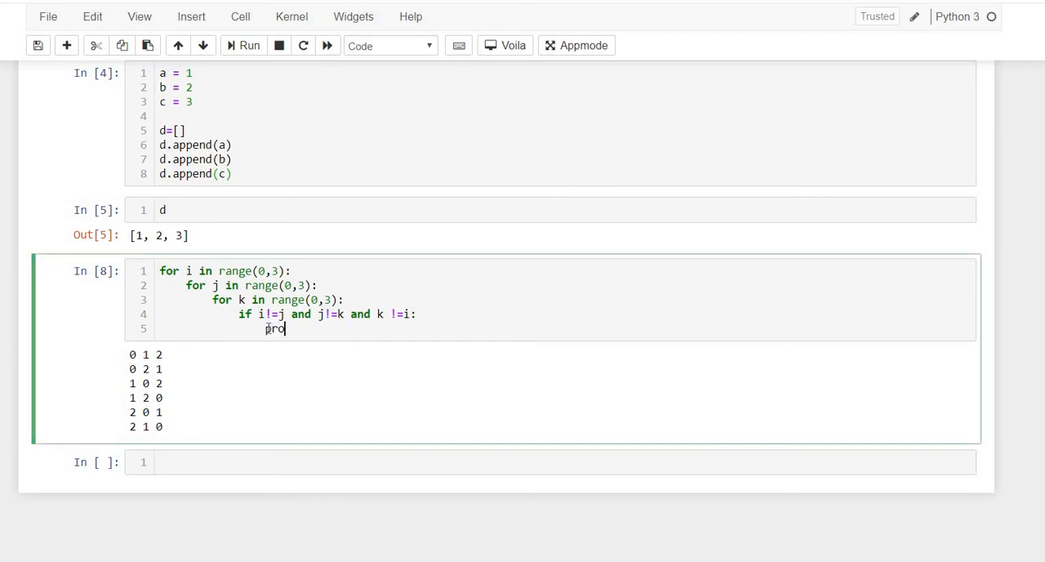
text(int)
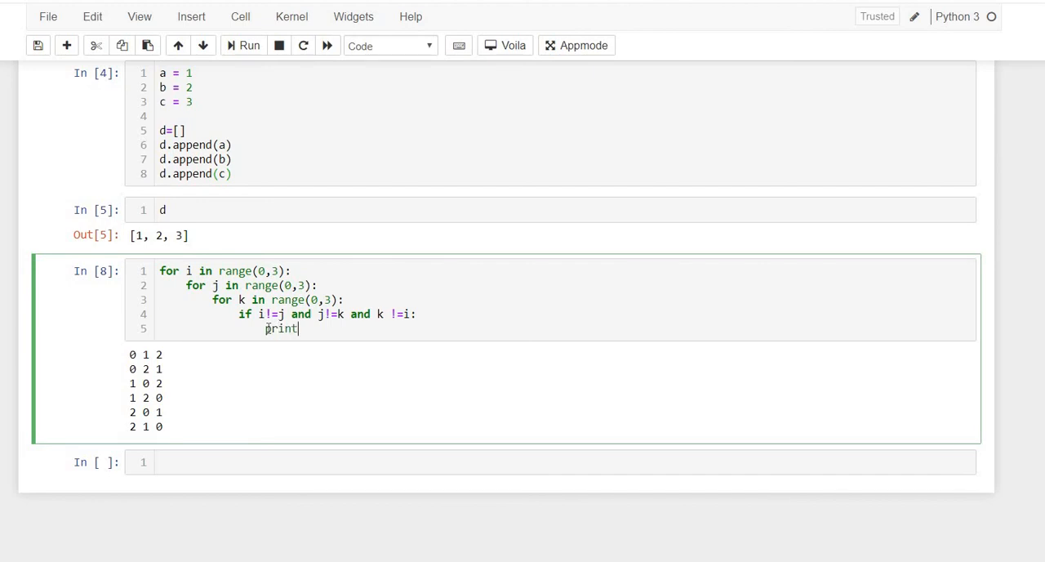
text((d[i])
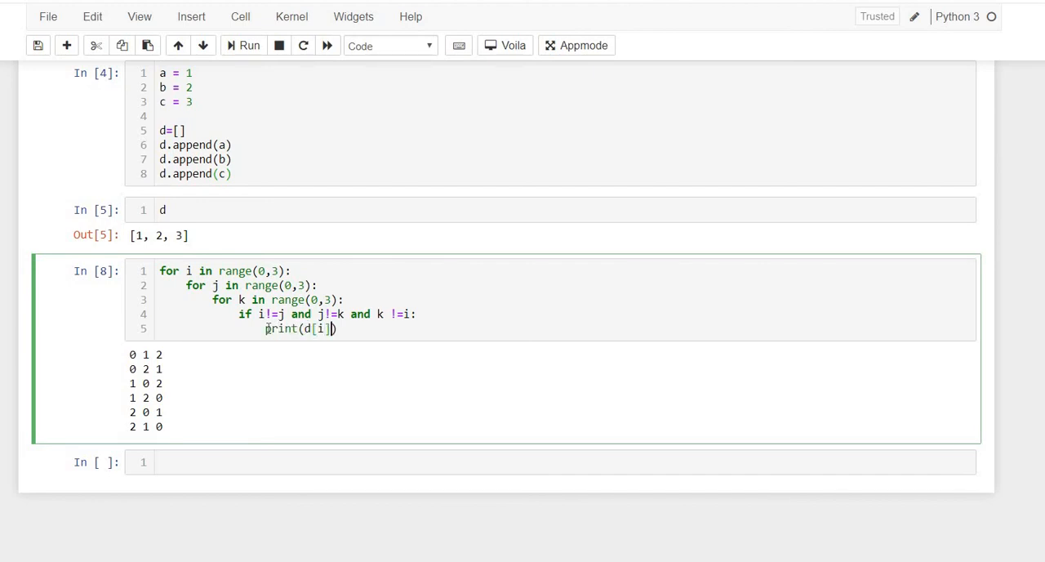
text(,d[])
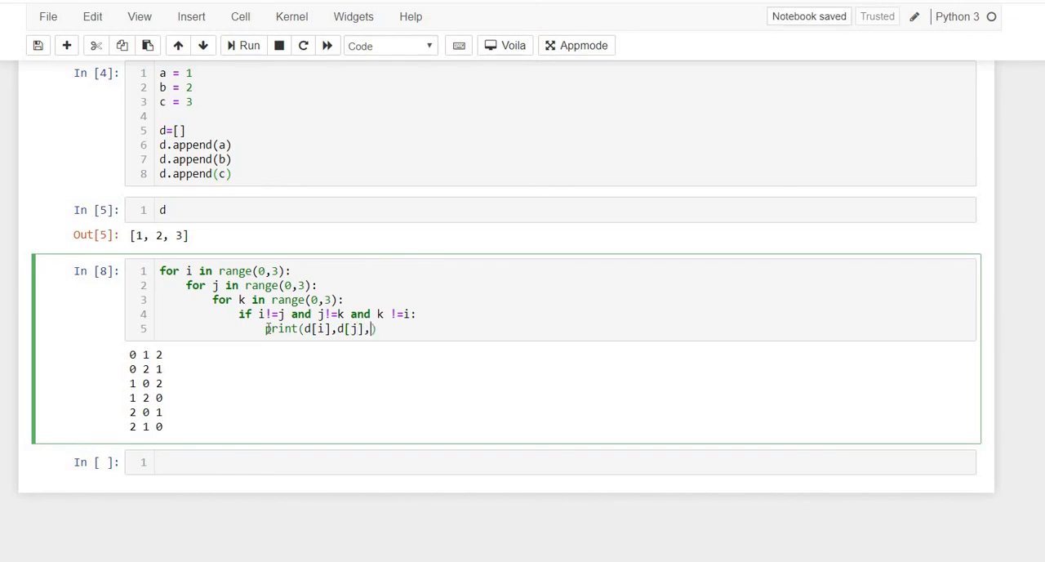
text(d[)
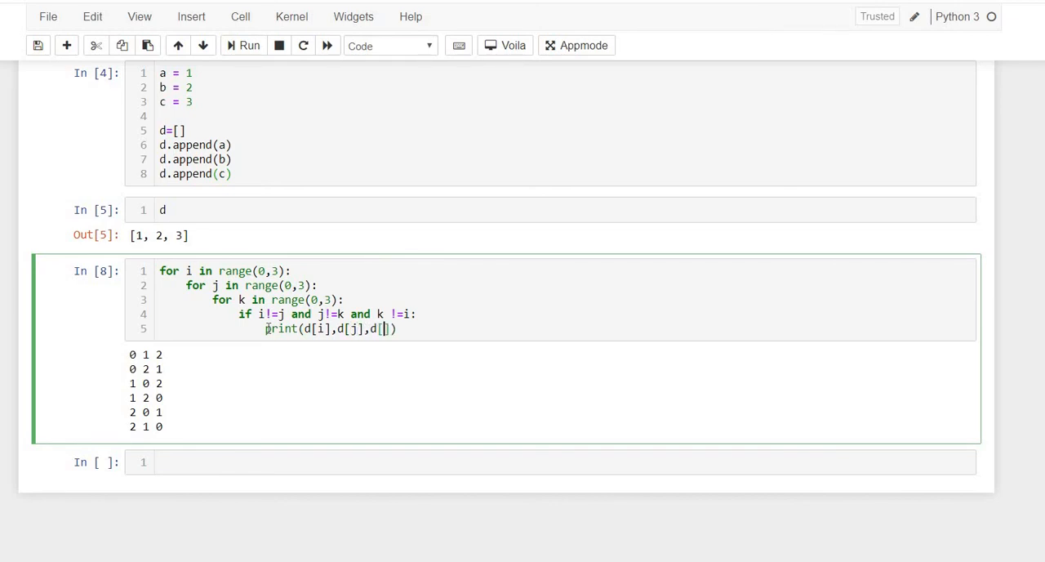
text(k)
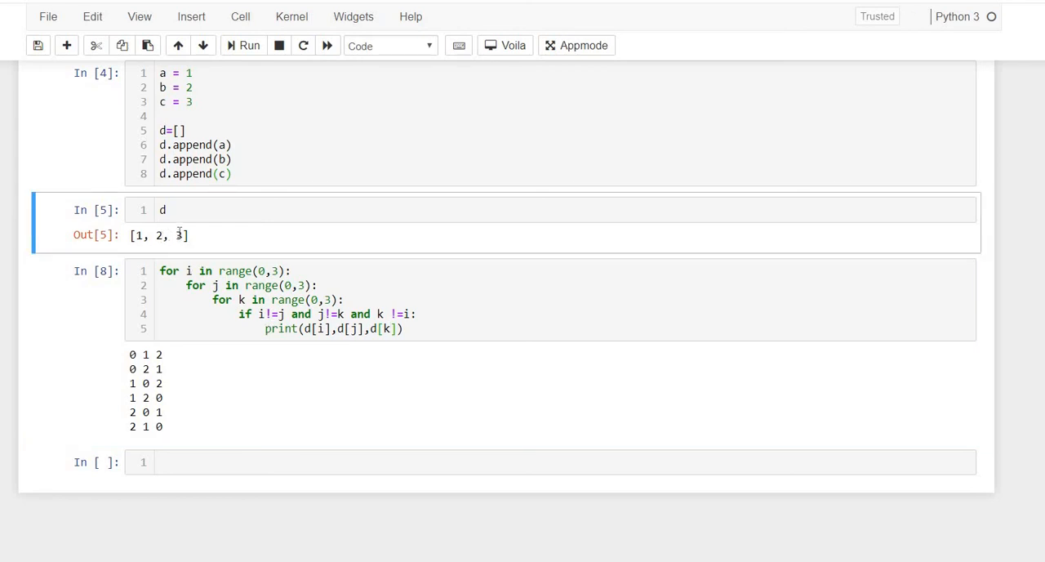
click(425, 328)
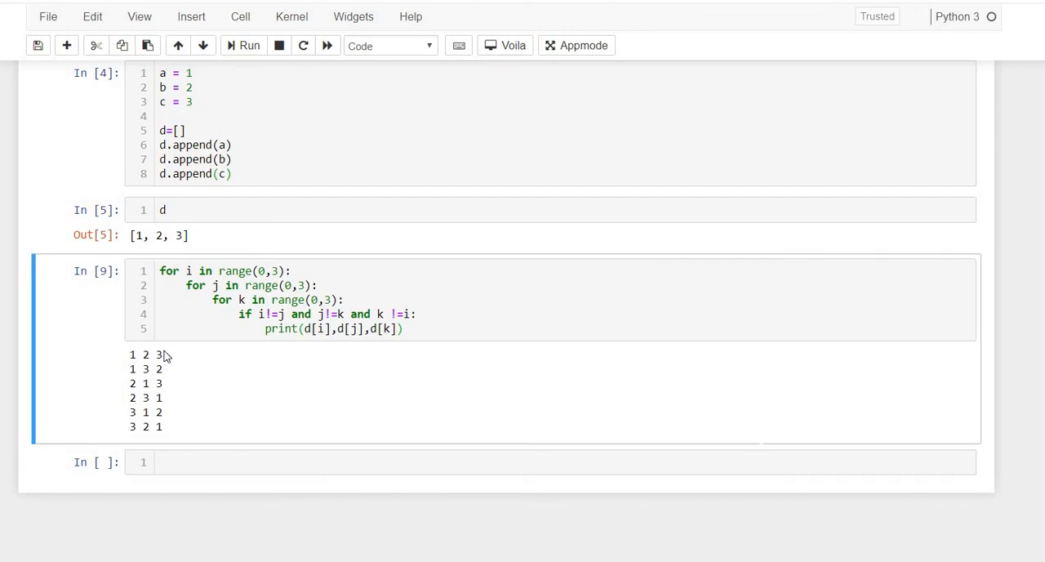
drag(164, 354, 160, 416)
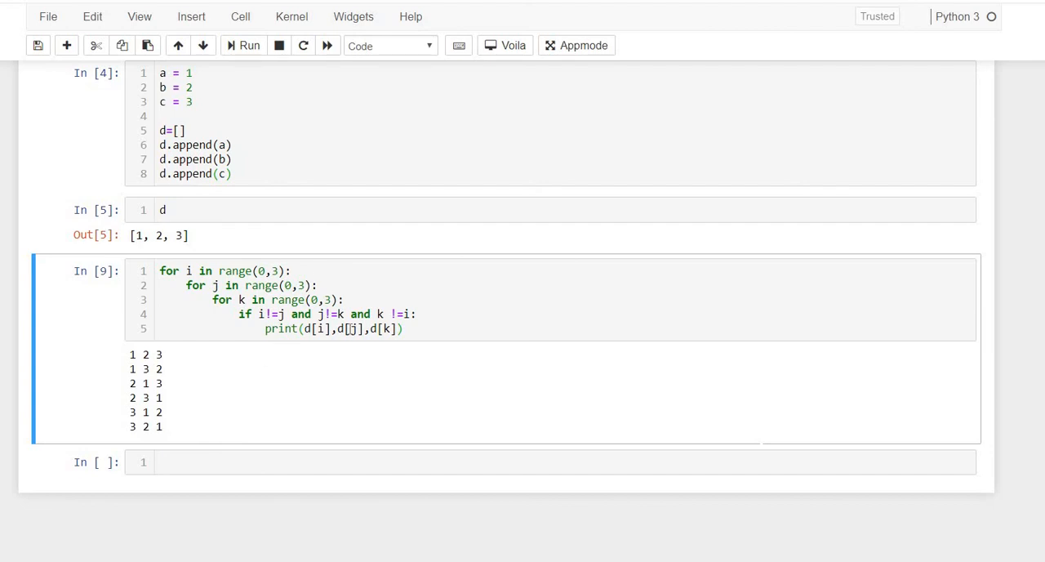
- Edit the digit values in the first cell to 5, 2 and 9 for rerunning
scroll(down, 3)
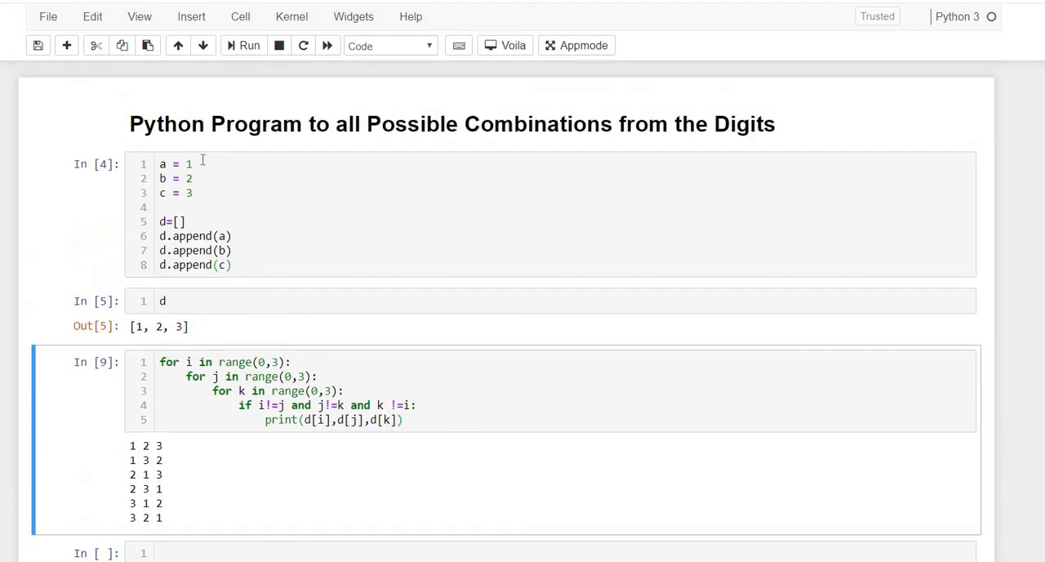
text(5)
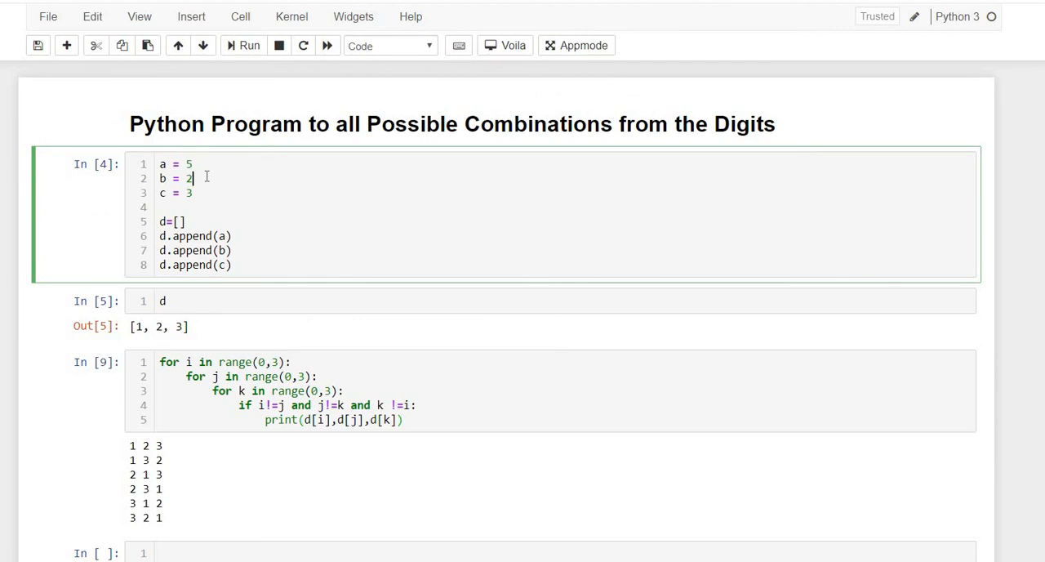
text(6)
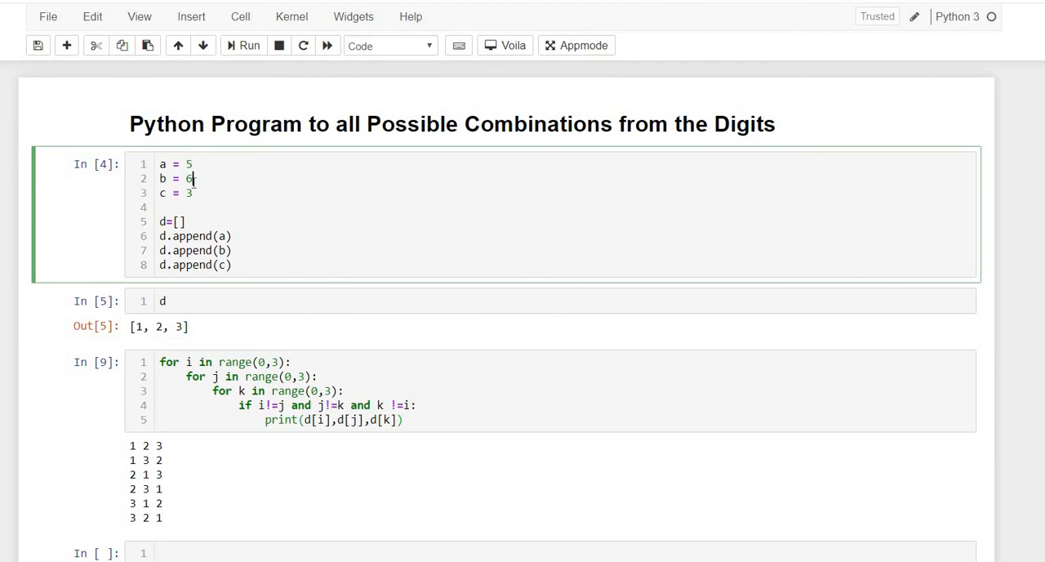
key(Backspace)
text(2)
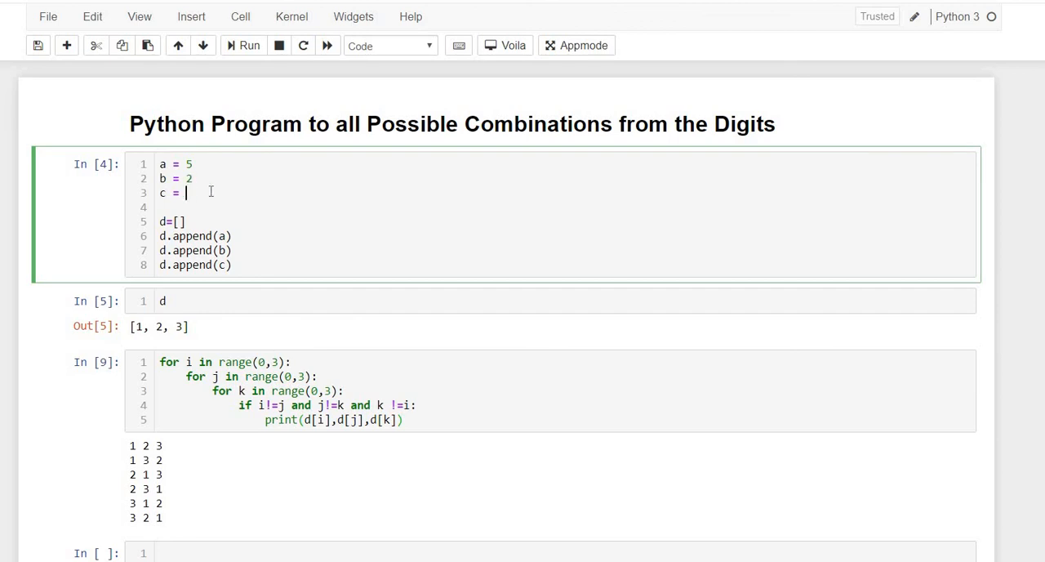
text(0)
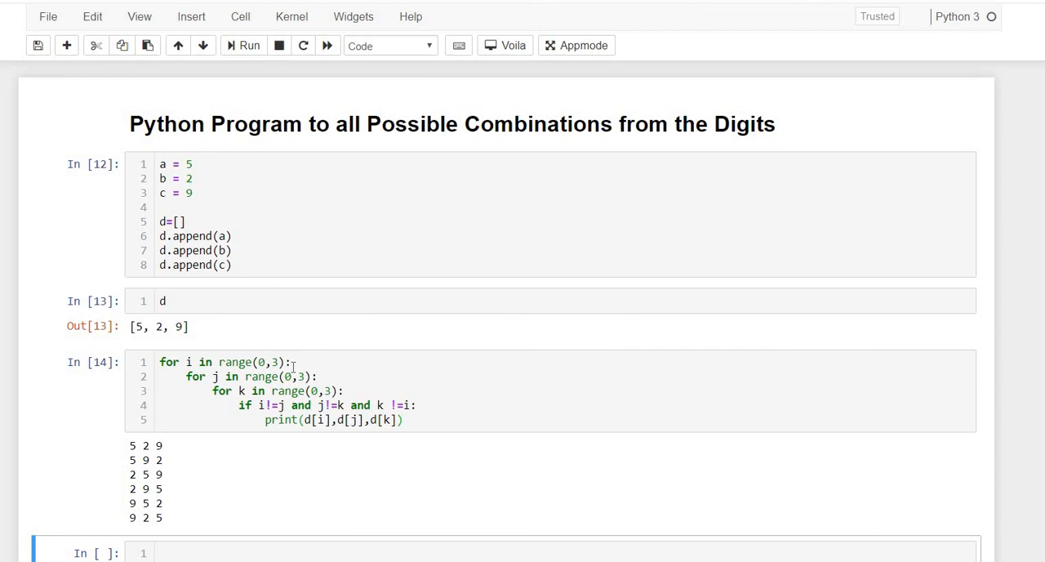
drag(130, 444, 160, 493)
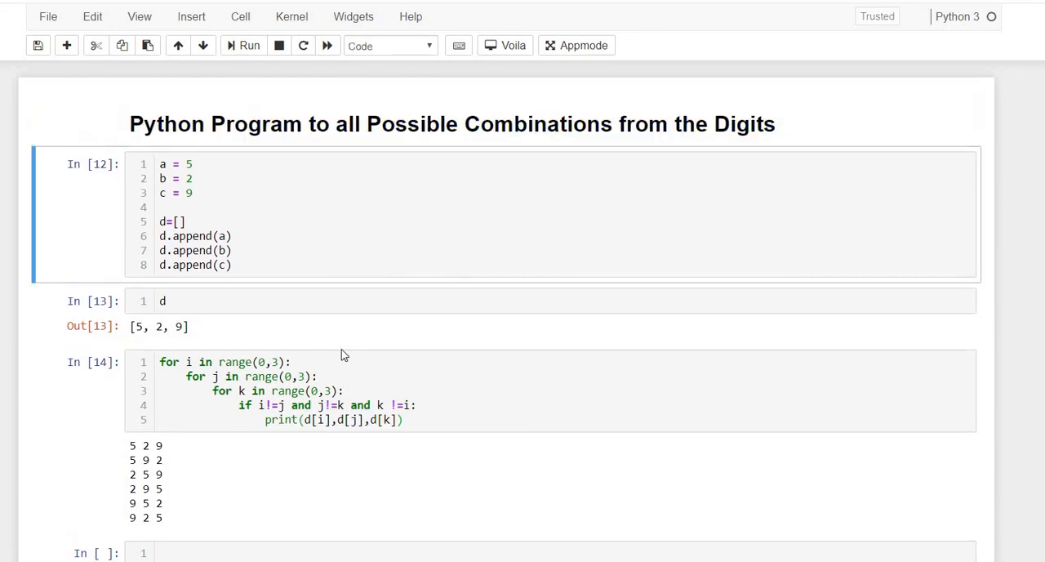
mouse_move(180, 480)
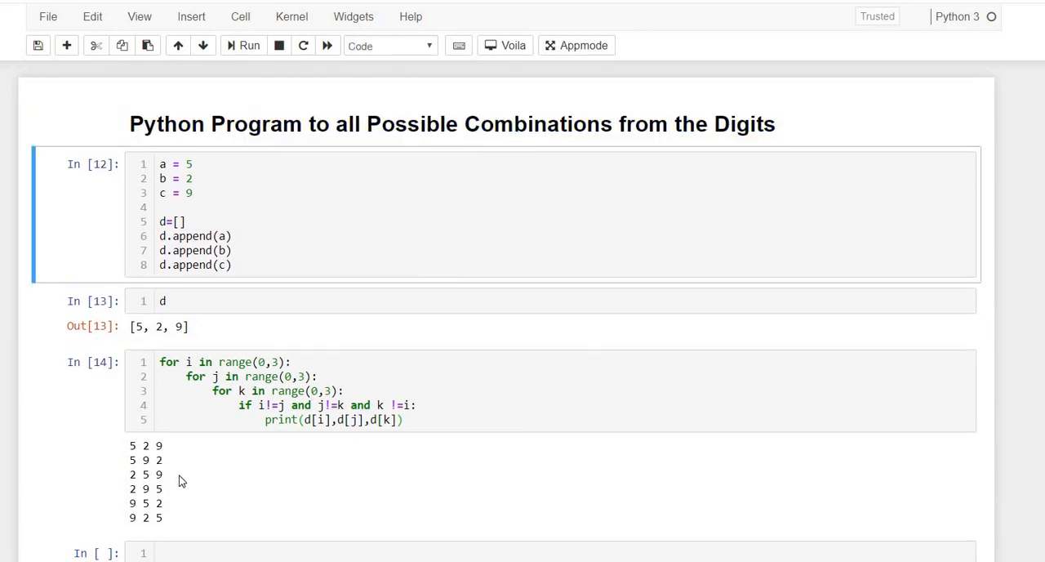
mouse_move(203, 483)
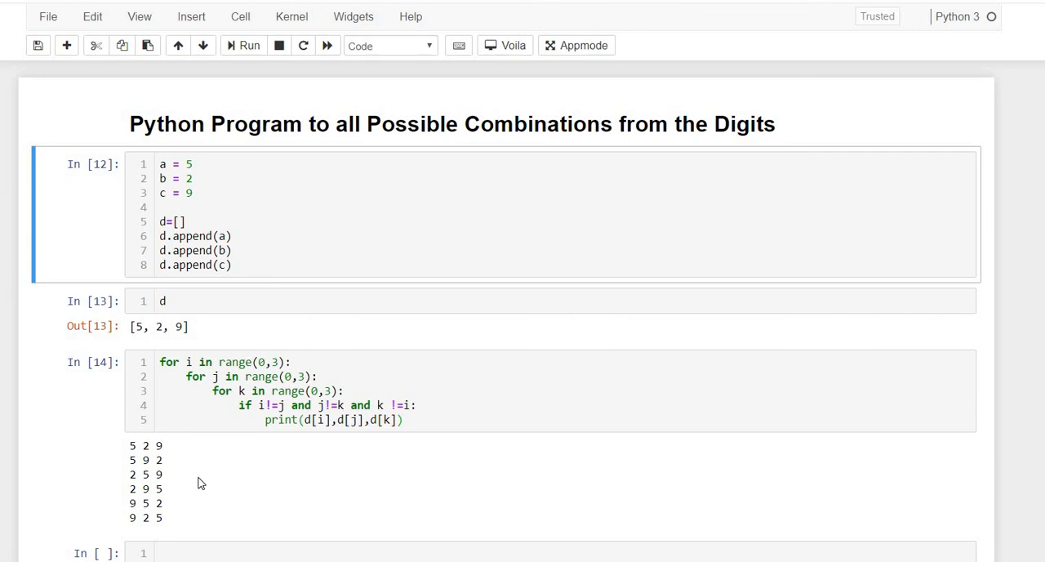